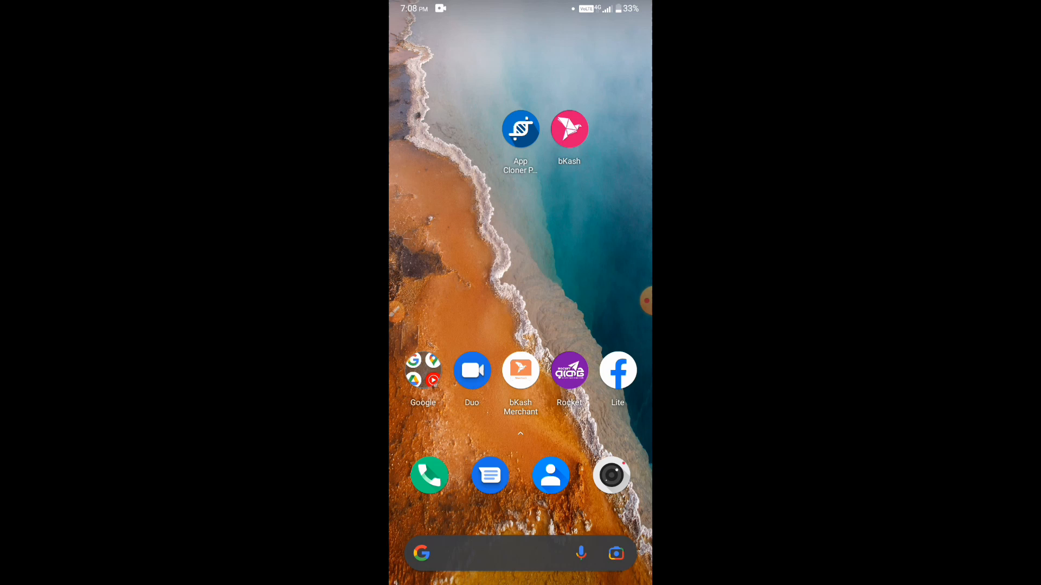
Launch App Cloner and pick bKash, showing clone number 56 and name Bkash.
{"action": "left_click", "coordinate": [633, 300]}
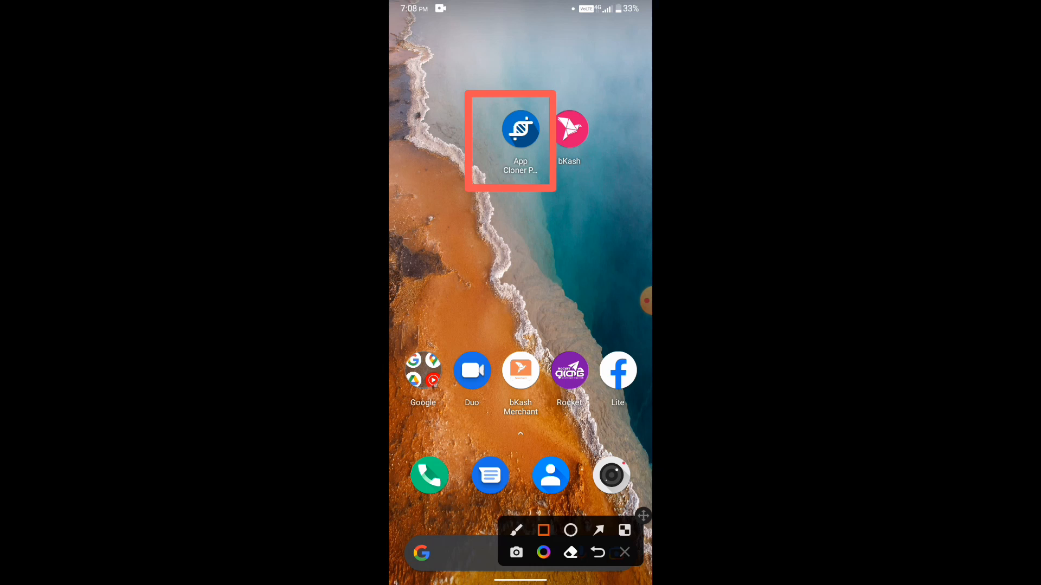
{"action": "left_click", "coordinate": [621, 552]}
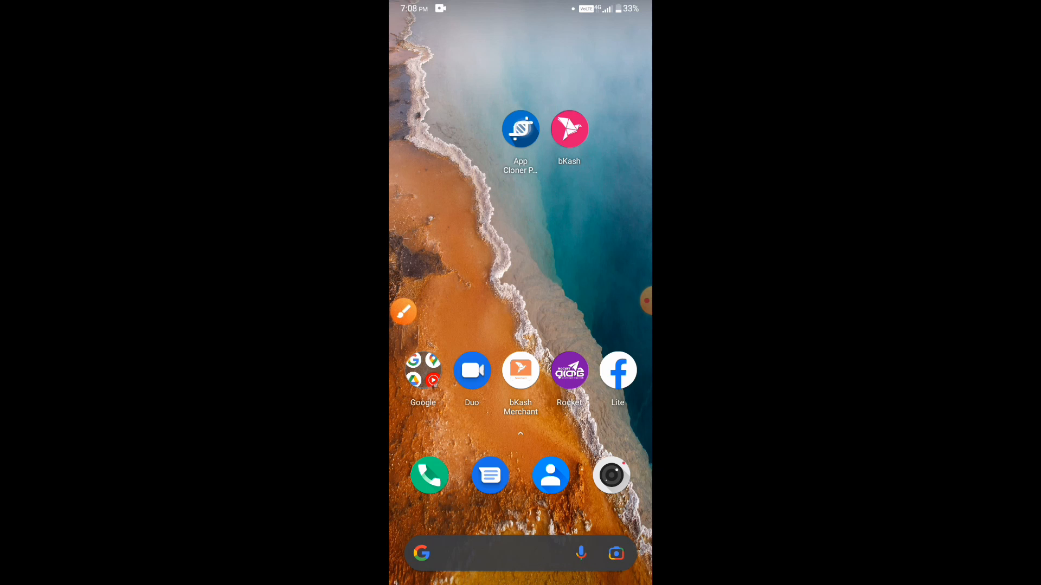
{"action": "left_click", "coordinate": [520, 128]}
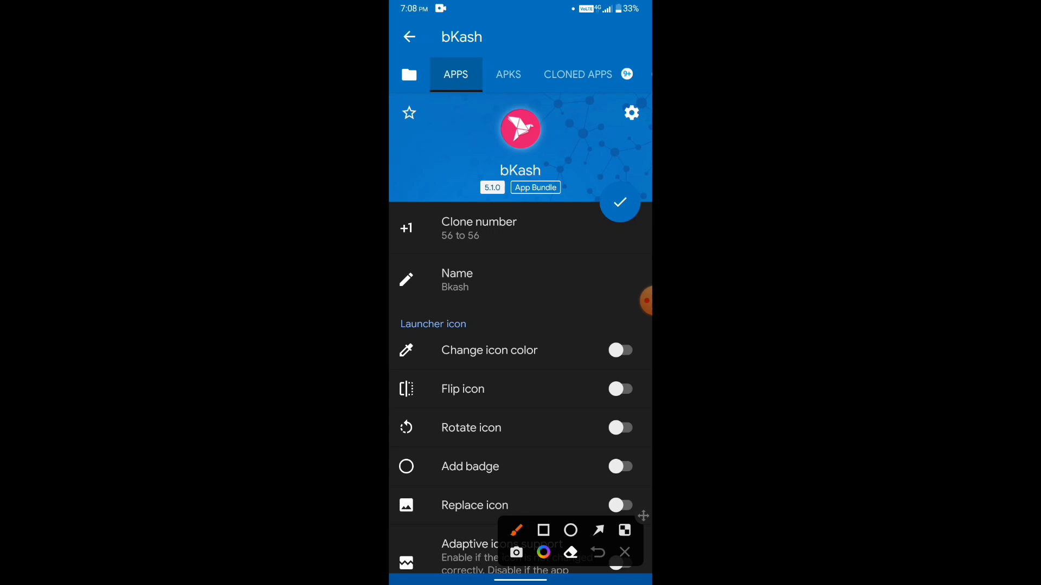
Change the bKash clone number to 800 with a Batch Cloning range of 800 to 800.
{"action": "left_click", "coordinate": [543, 529]}
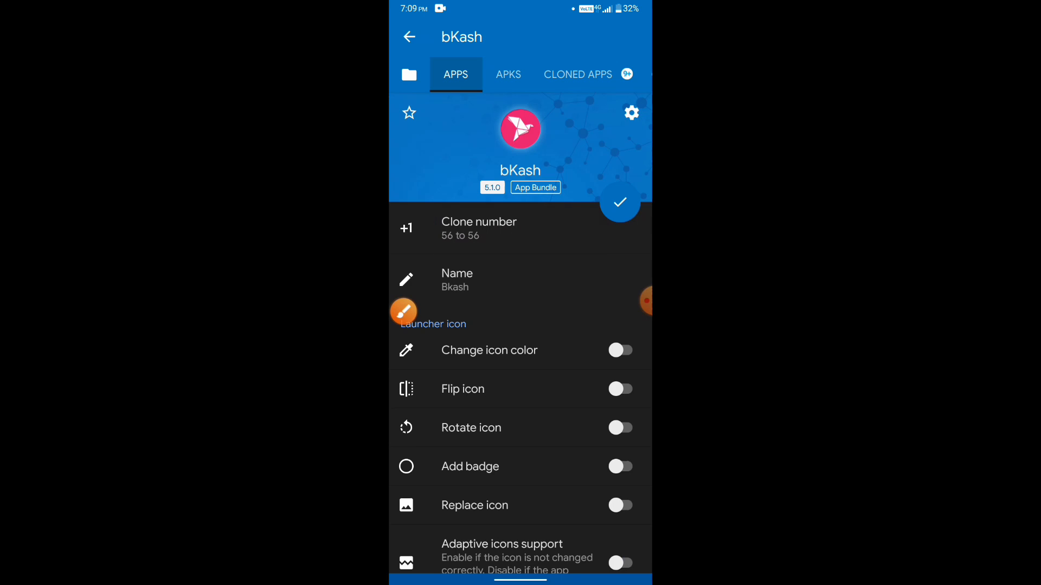
{"action": "left_click", "coordinate": [478, 228]}
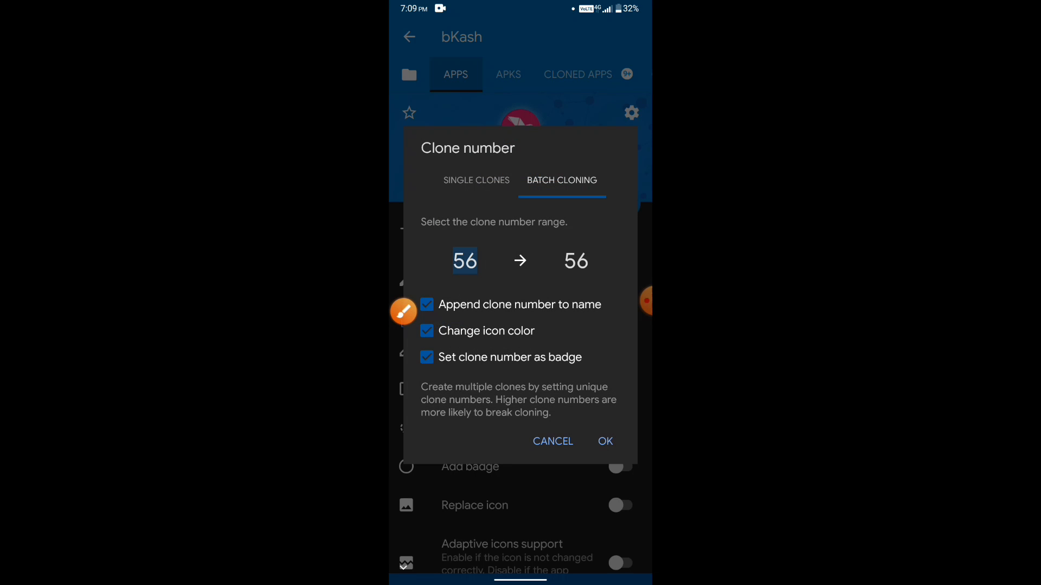
{"action": "left_click", "coordinate": [465, 260]}
{"action": "type", "text": "80"}
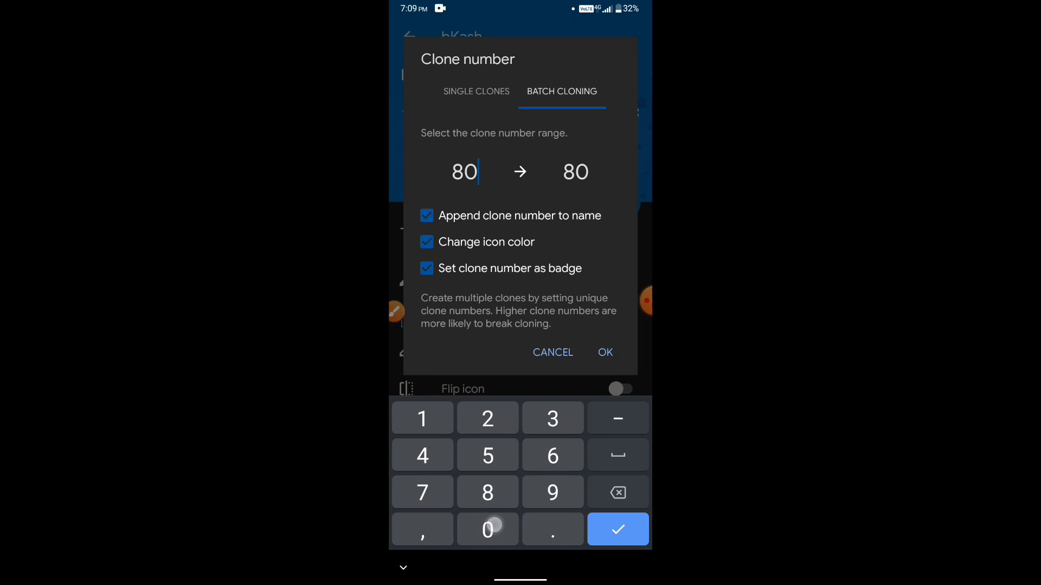
{"action": "left_click", "coordinate": [488, 530]}
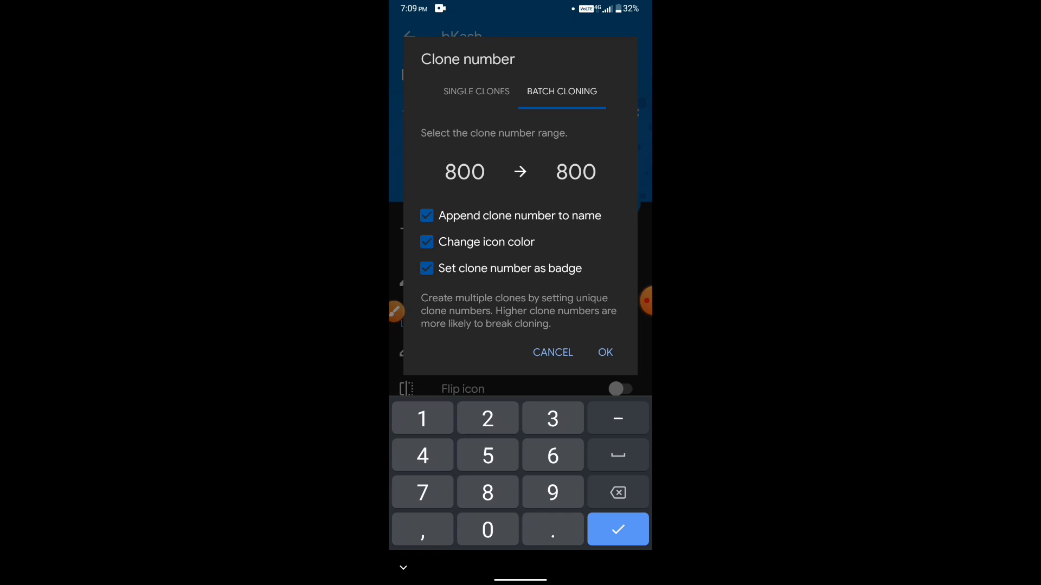
{"action": "left_click", "coordinate": [464, 171]}
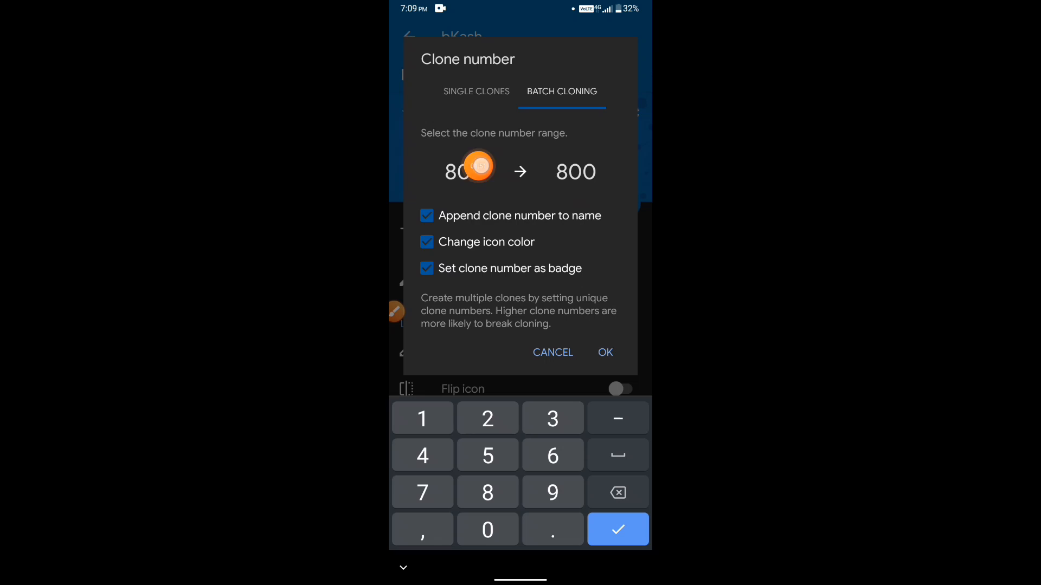
{"action": "type", "text": "0"}
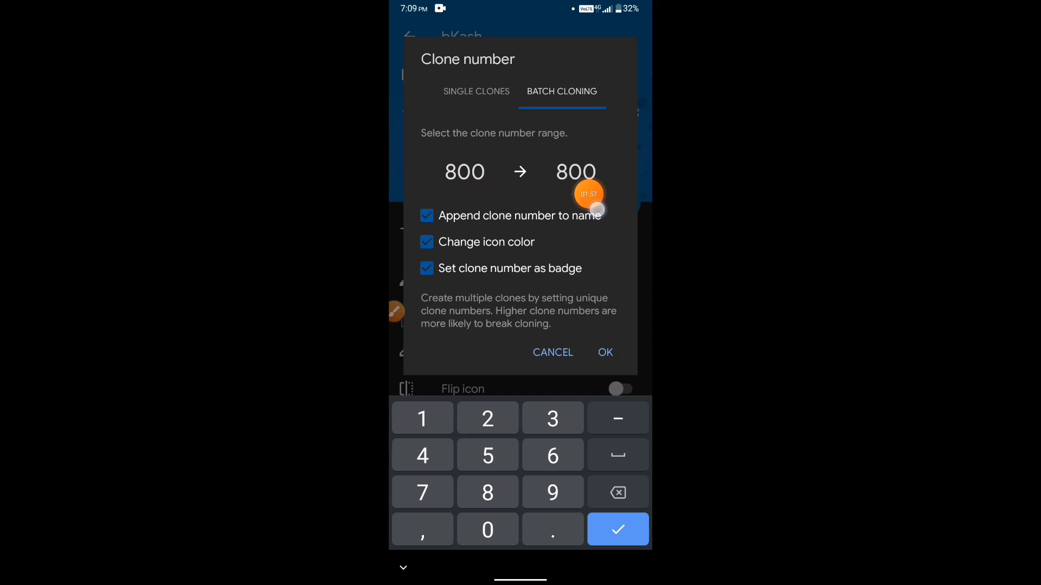
{"action": "left_click", "coordinate": [603, 352]}
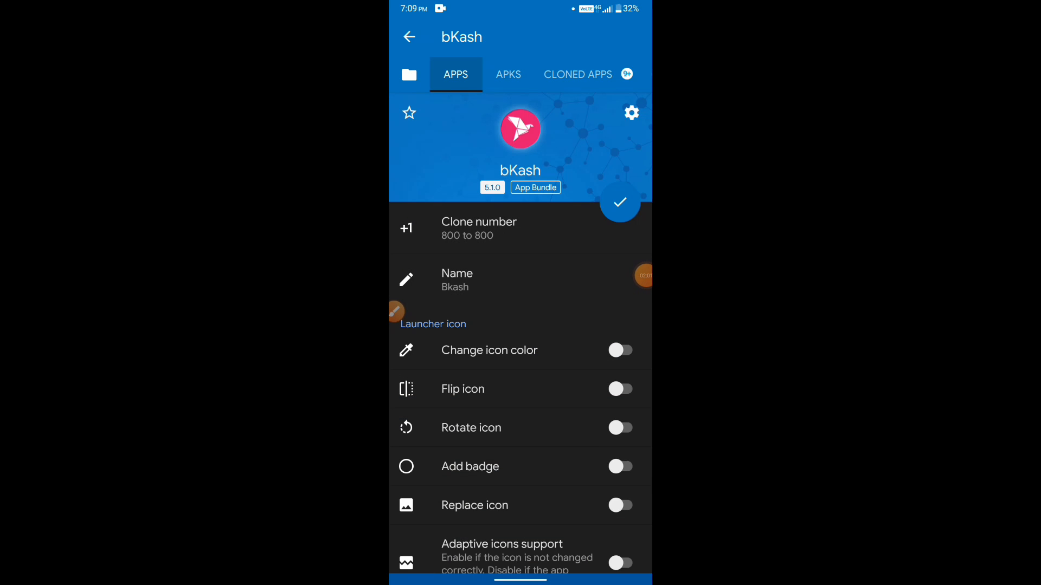
Open Privacy options and the Change Android ID dialog, currently set to no change.
{"action": "scroll", "scroll_direction": "down", "scroll_amount": 3}
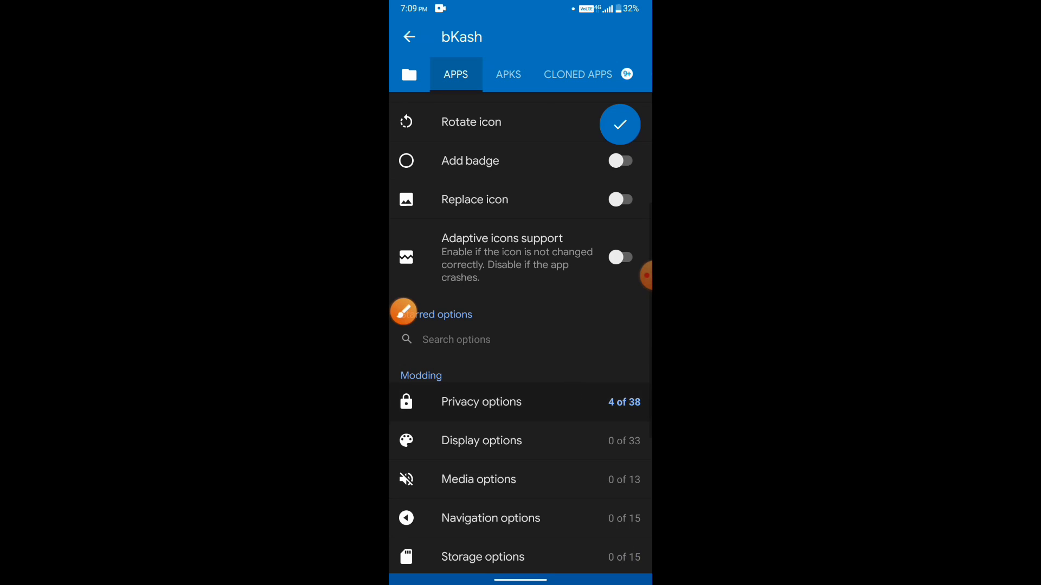
{"action": "left_click", "coordinate": [480, 402]}
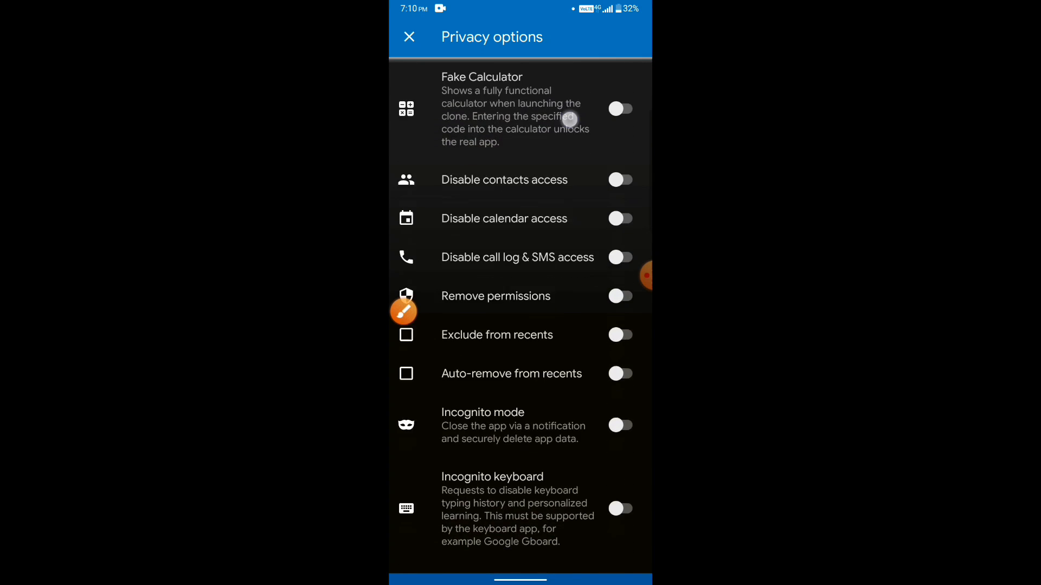
{"action": "scroll", "scroll_direction": "down", "scroll_amount": 3}
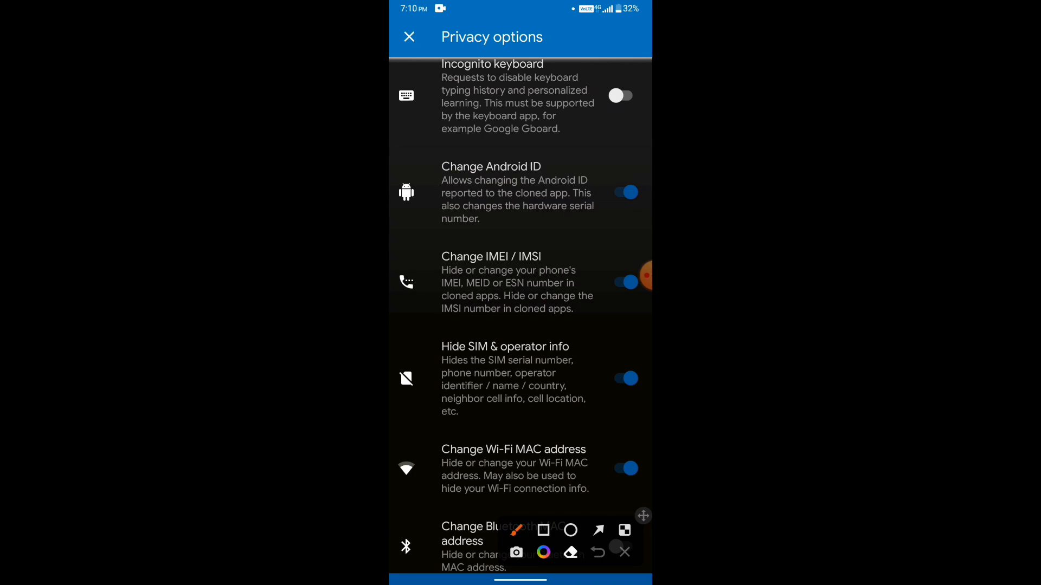
{"action": "left_click", "coordinate": [544, 530]}
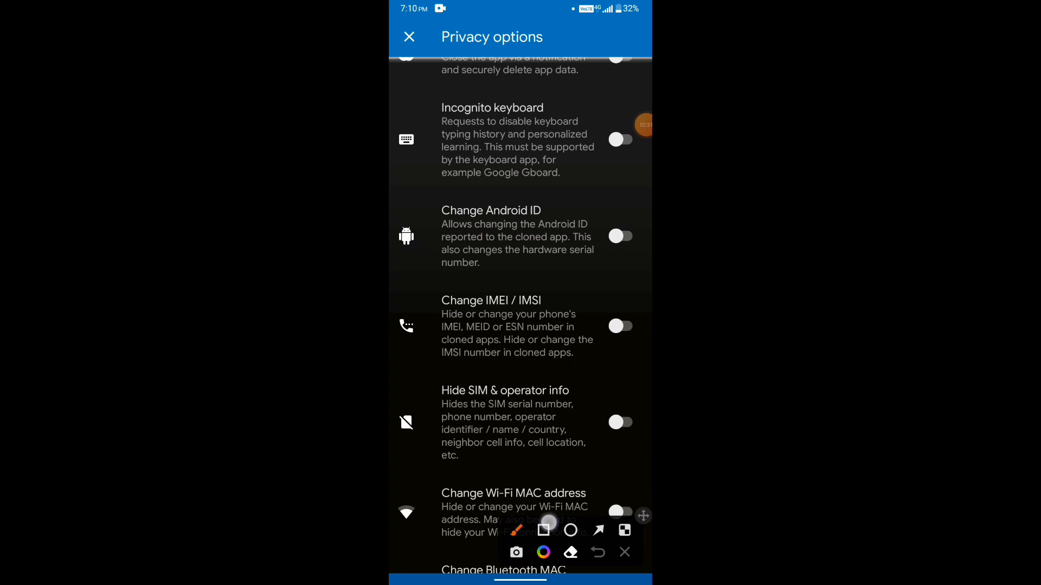
{"action": "left_click", "coordinate": [544, 529]}
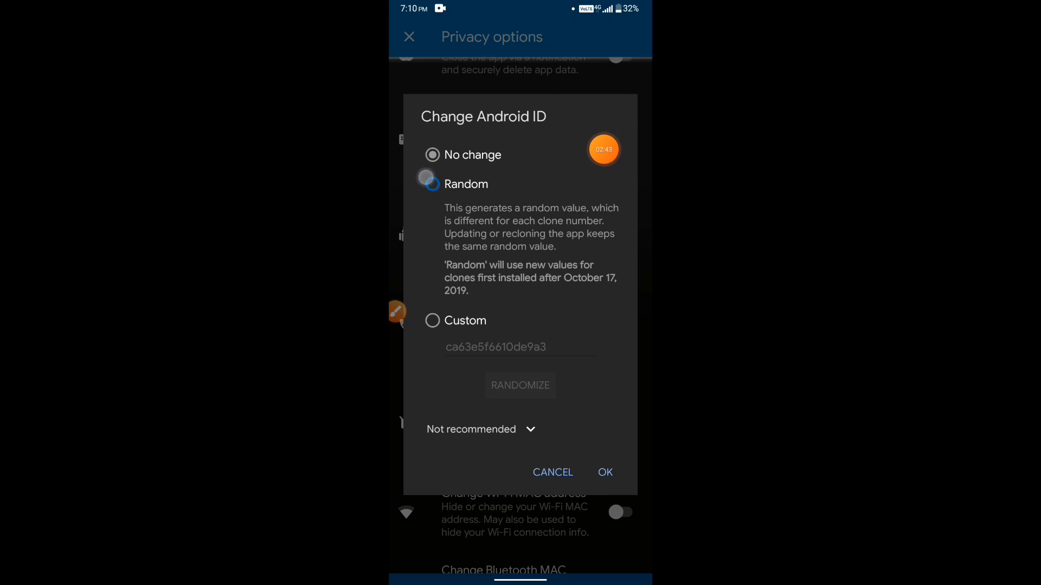
Set the Android ID to Random, generating a new ID during each cloning process.
{"action": "left_click", "coordinate": [432, 184]}
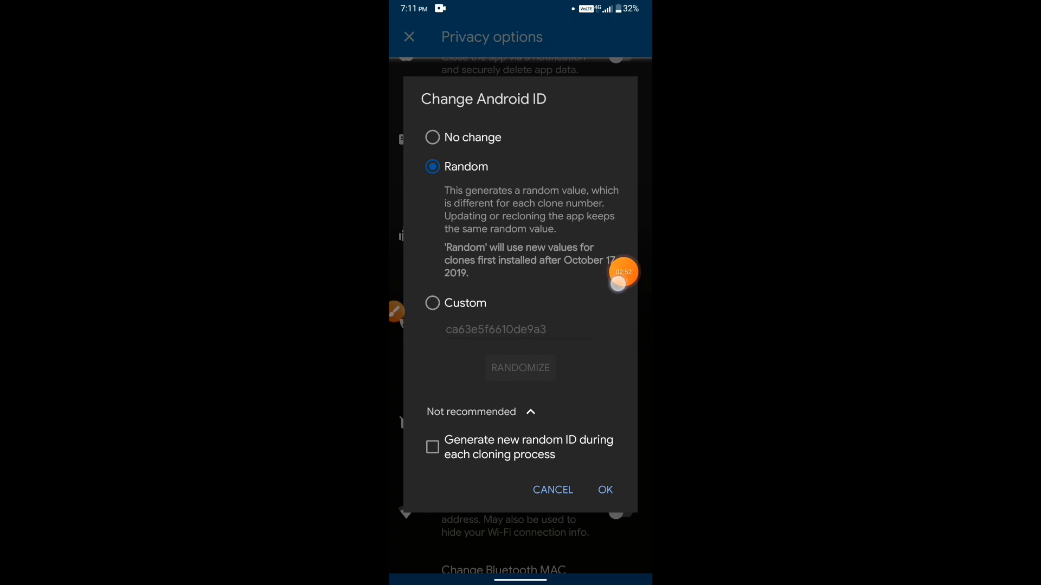
{"action": "mouse_move", "coordinate": [633, 348]}
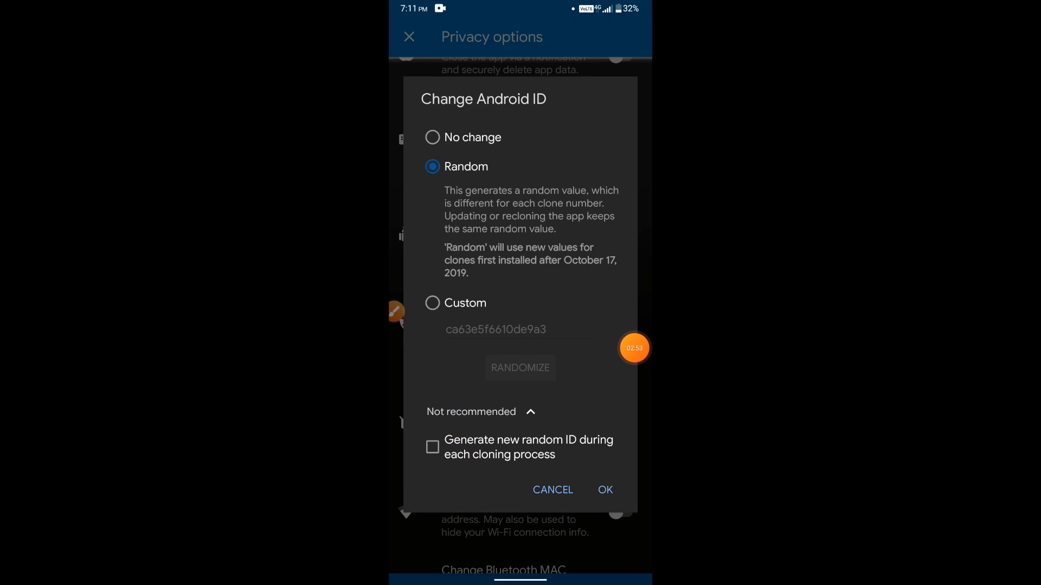
{"action": "left_click", "coordinate": [432, 446]}
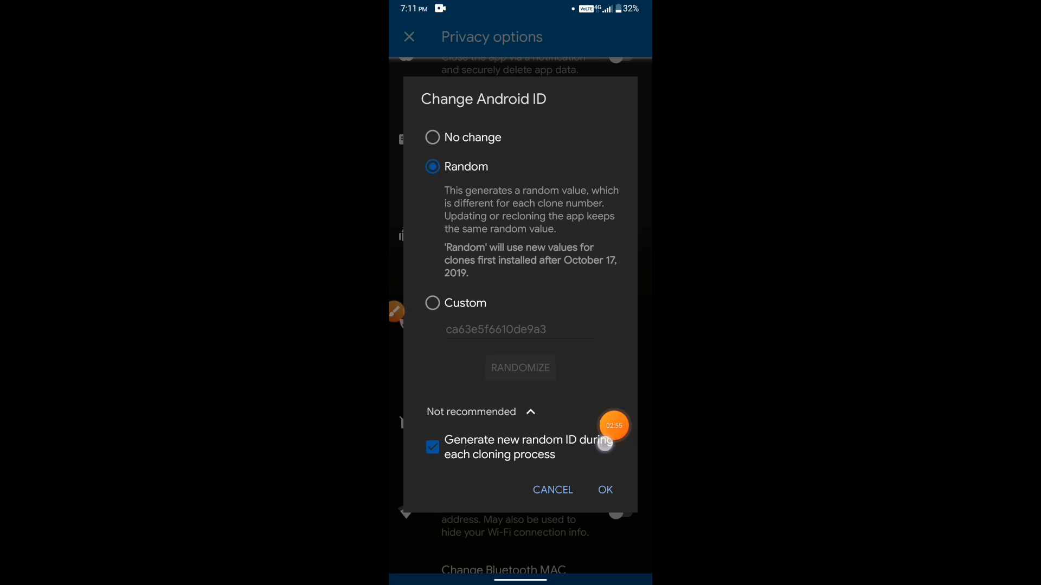
{"action": "left_click", "coordinate": [604, 490]}
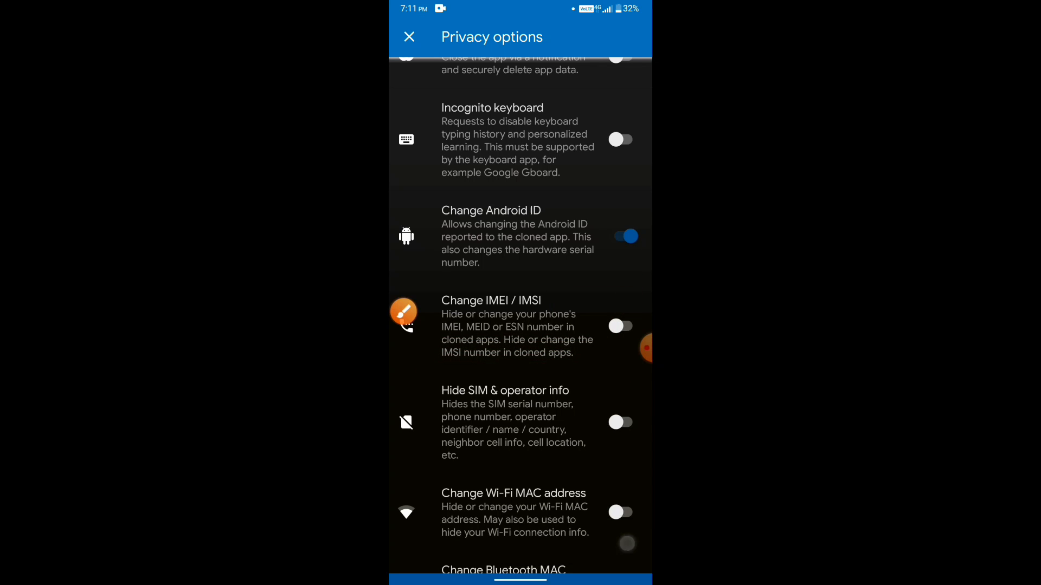
Enable a random IMEI/IMSI, regenerated during each cloning process.
{"action": "left_click", "coordinate": [491, 299]}
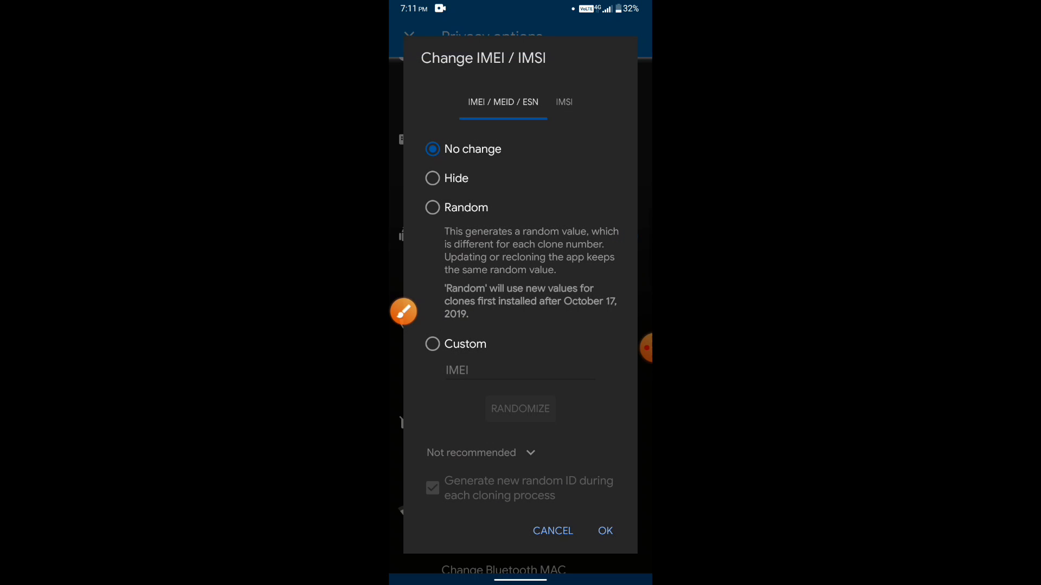
{"action": "left_click", "coordinate": [432, 207]}
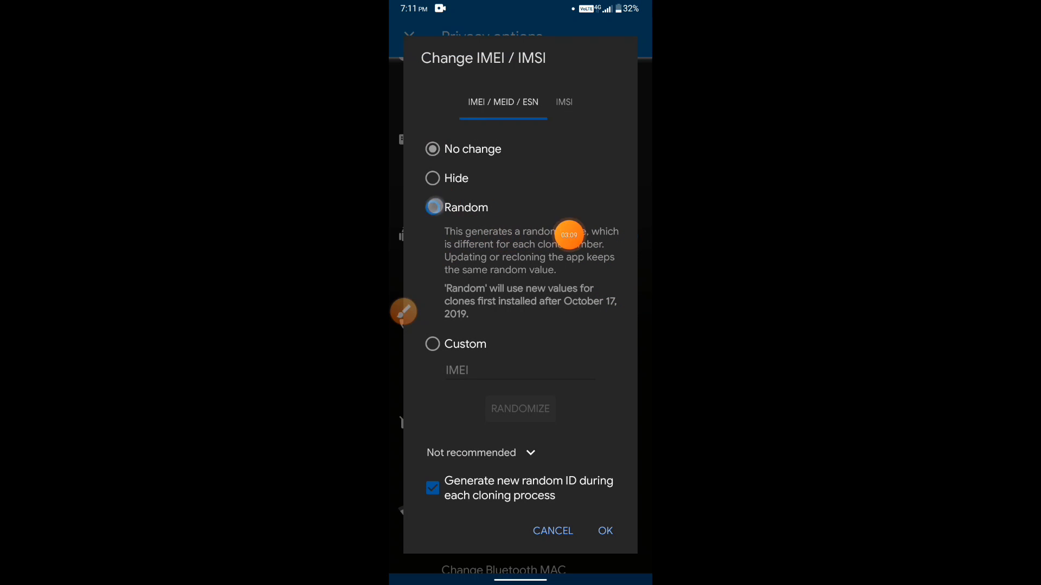
{"action": "left_click", "coordinate": [432, 207]}
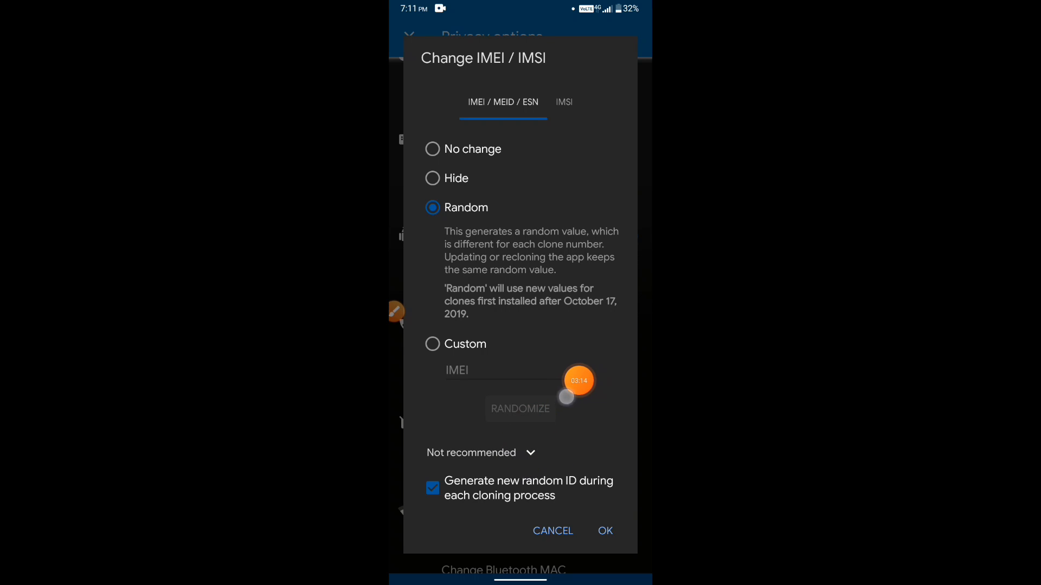
{"action": "mouse_move", "coordinate": [492, 441]}
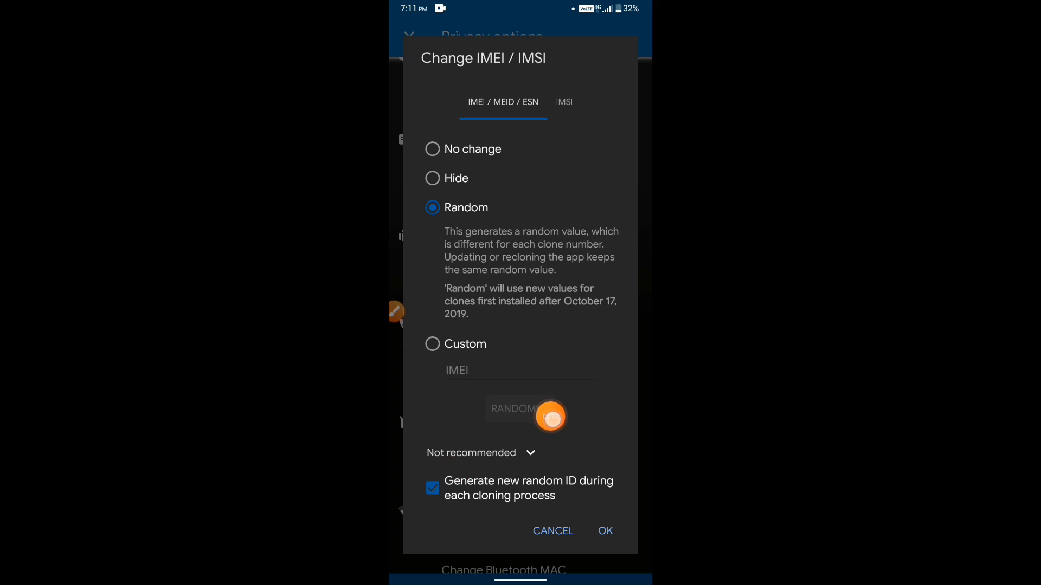
{"action": "left_click", "coordinate": [432, 488]}
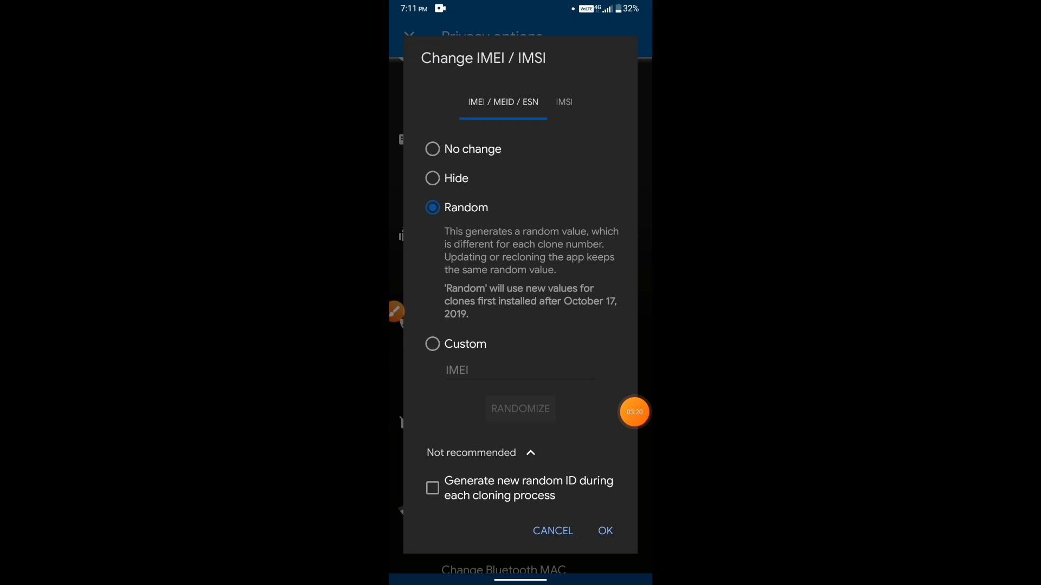
{"action": "left_click", "coordinate": [432, 487]}
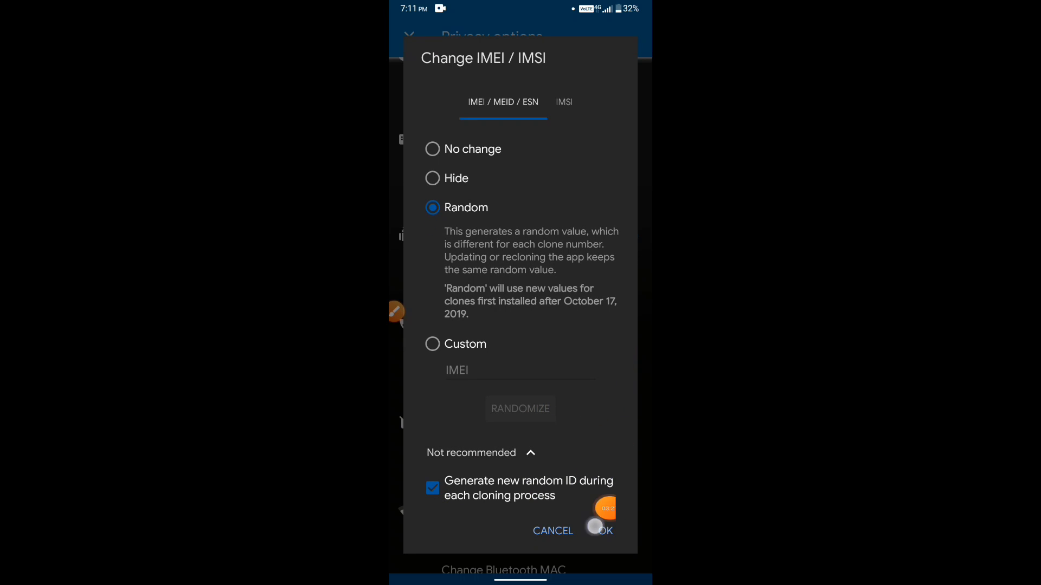
{"action": "left_click", "coordinate": [604, 530]}
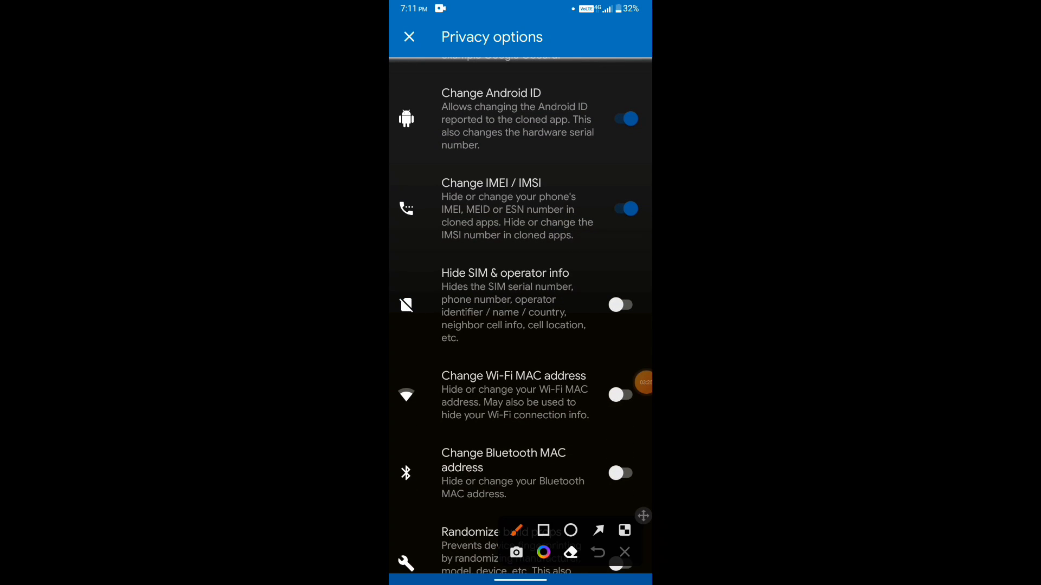
Turn on Hide SIM & operator info and set the Wi-Fi MAC address to Random.
{"action": "left_click", "coordinate": [542, 530]}
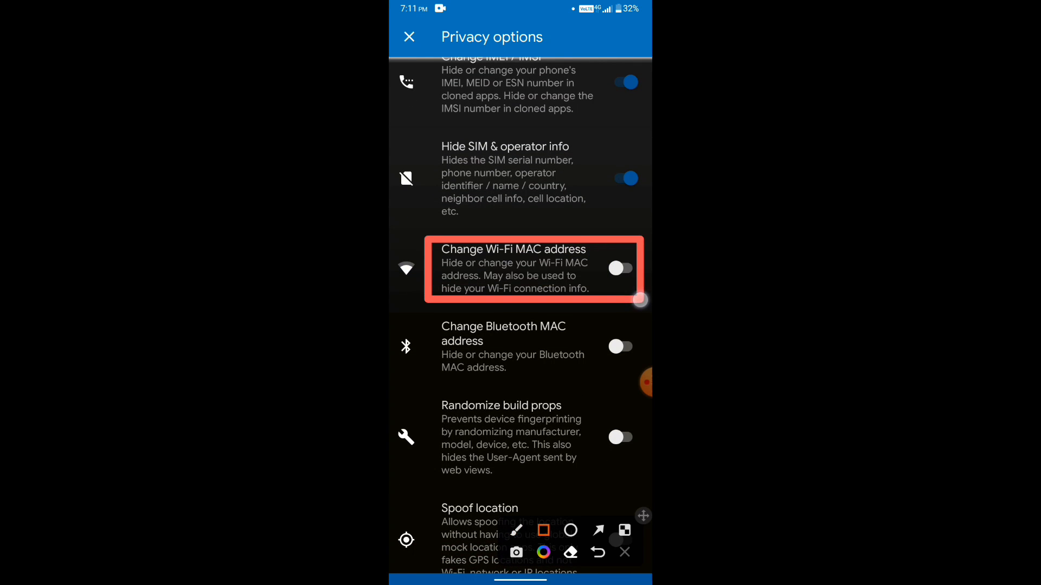
{"action": "left_click", "coordinate": [513, 269]}
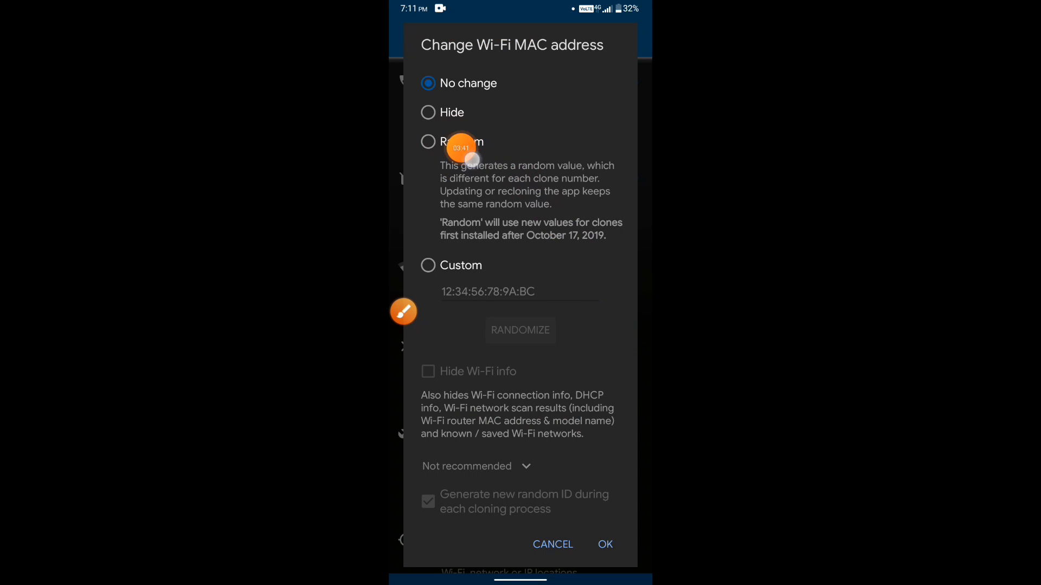
{"action": "left_click", "coordinate": [428, 142]}
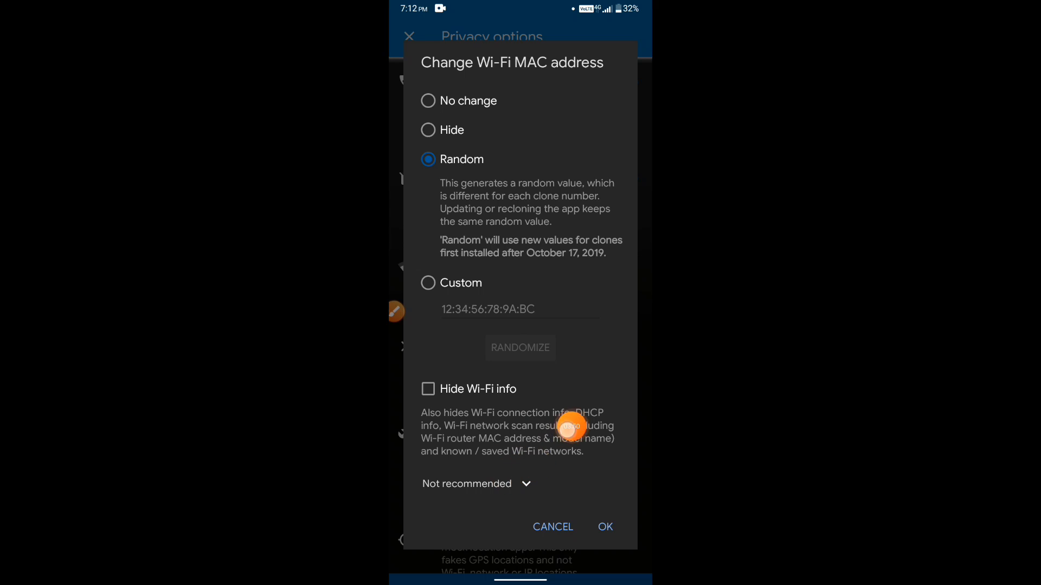
{"action": "left_click", "coordinate": [476, 484]}
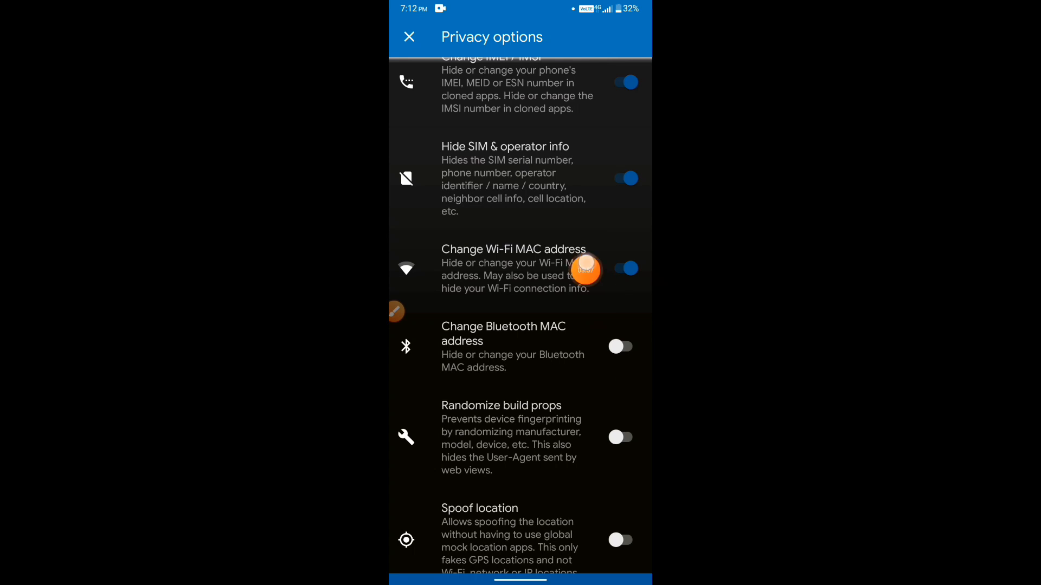
{"action": "mouse_move", "coordinate": [554, 185]}
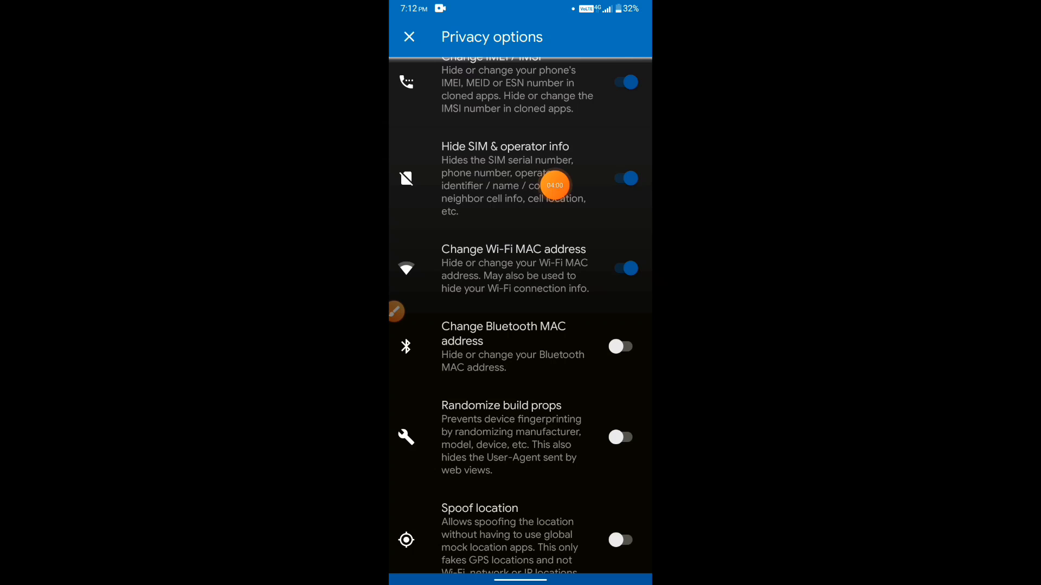
Close Privacy options and open the bKash clone's Developer options, all switched off.
{"action": "left_click", "coordinate": [409, 36]}
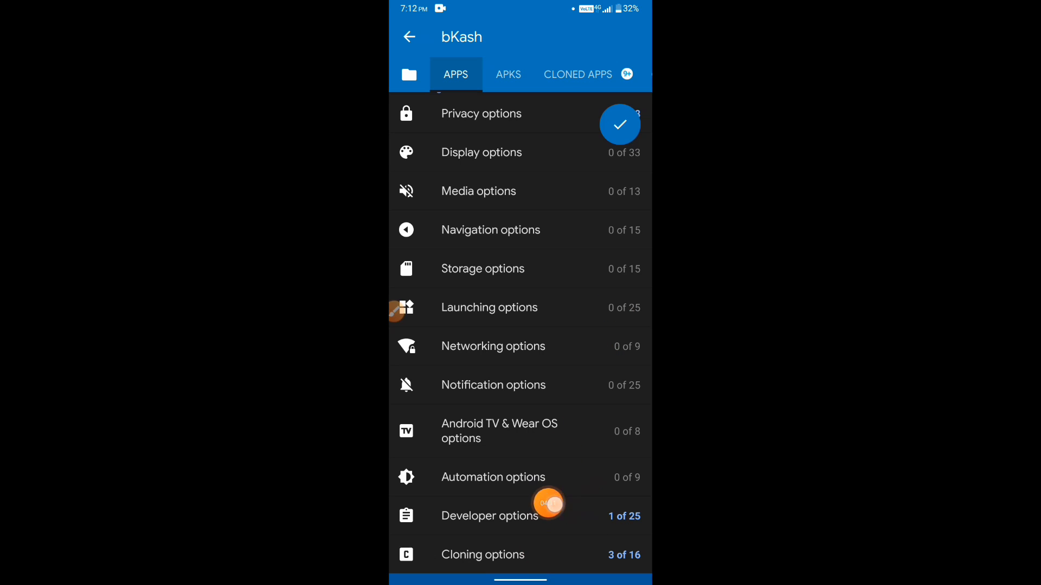
{"action": "mouse_move", "coordinate": [543, 531]}
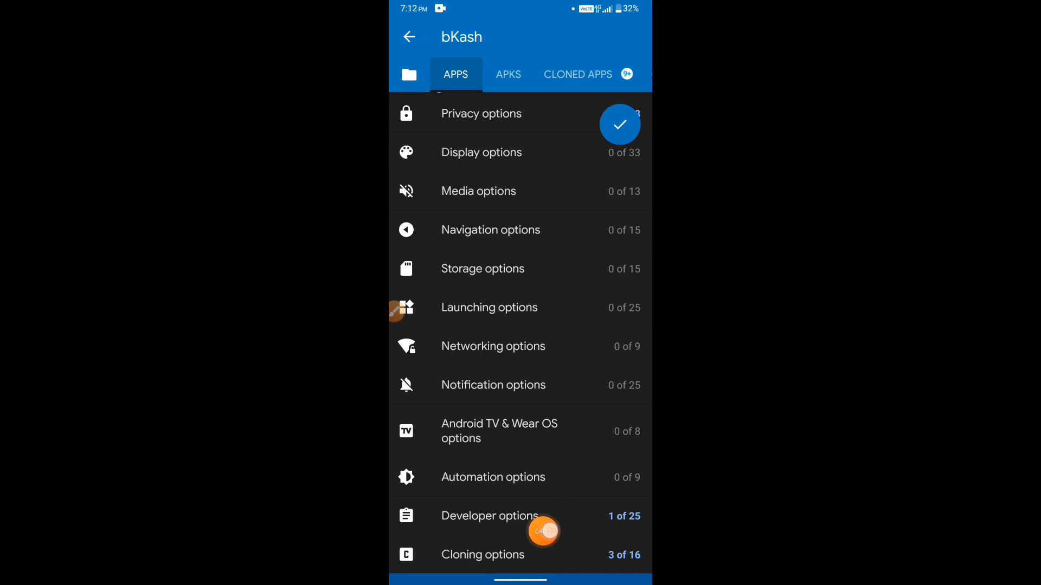
{"action": "left_click", "coordinate": [490, 516]}
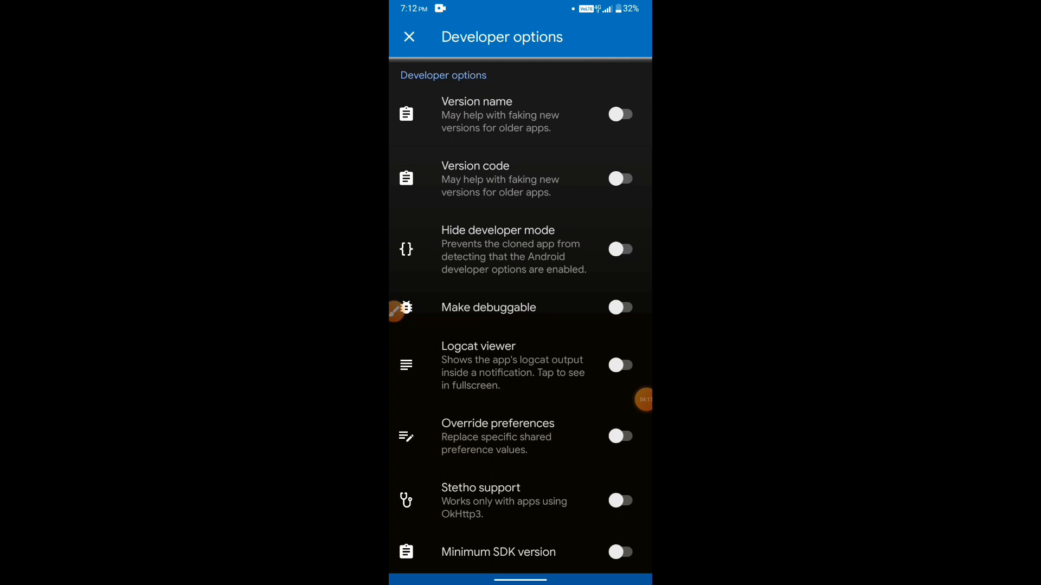
Scroll Developer options to open the Android version dialog showing SDK 29.
{"action": "scroll", "scroll_direction": "down", "scroll_amount": 3}
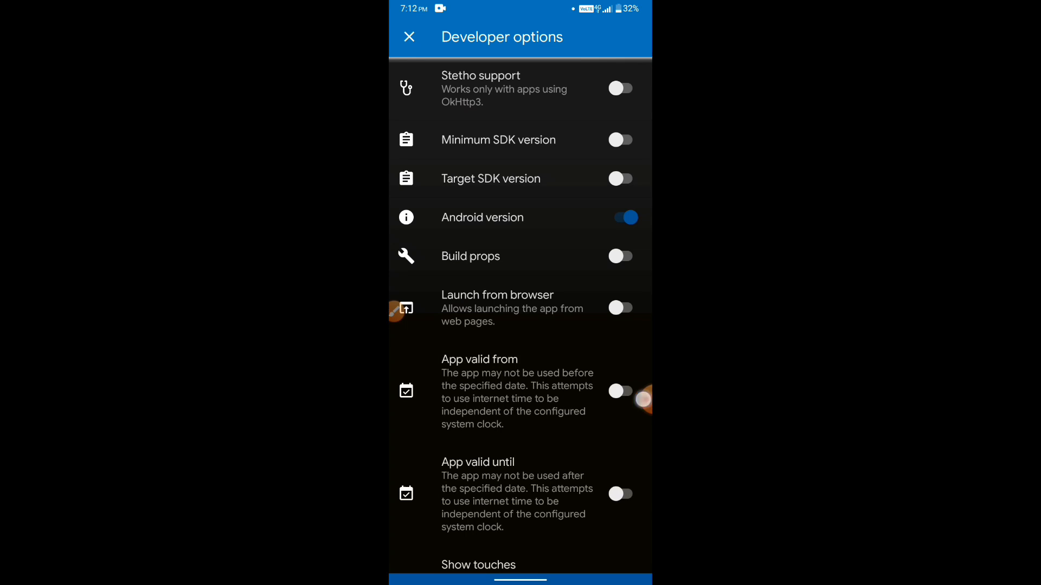
{"action": "left_click", "coordinate": [621, 217]}
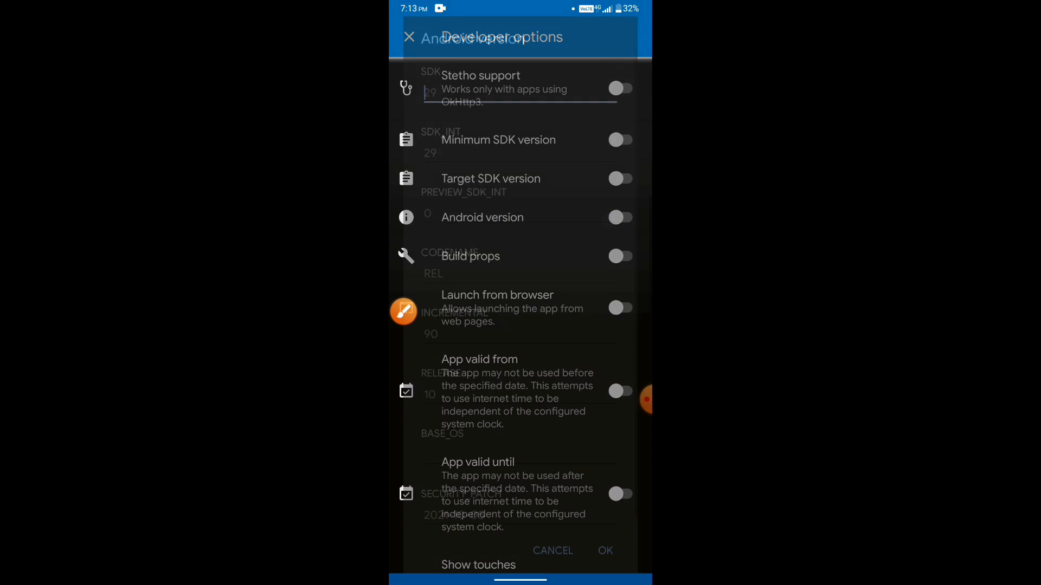
Keep SDK 29 and release 10, enabling Android version spoofing.
{"action": "left_click", "coordinate": [482, 216]}
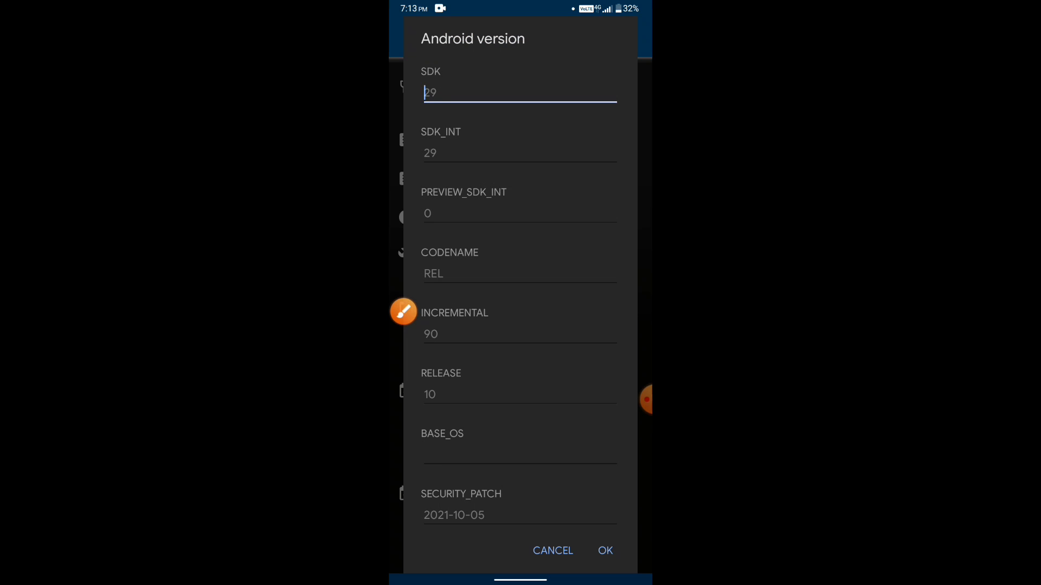
{"action": "left_click", "coordinate": [402, 312]}
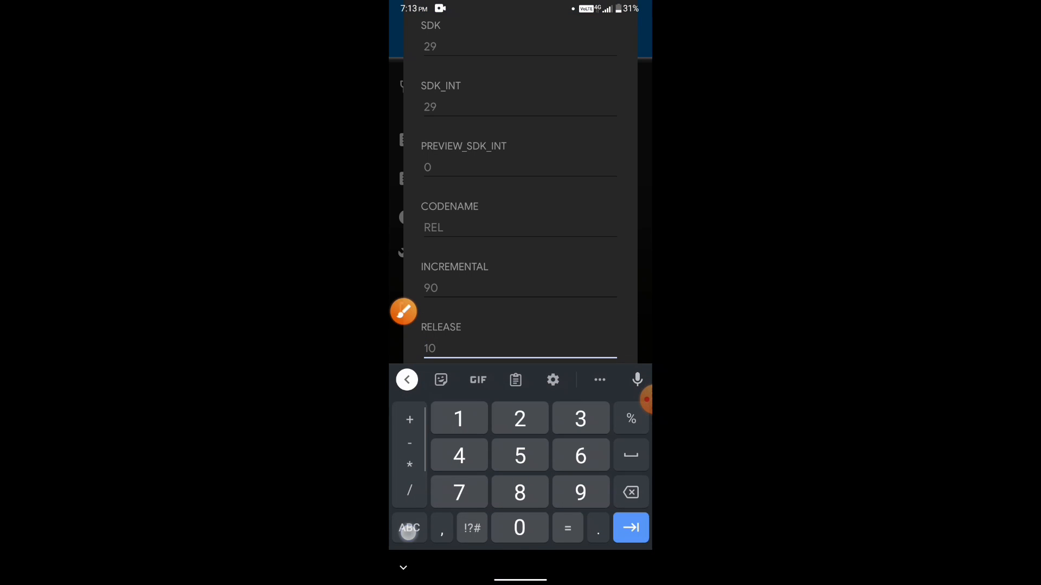
{"action": "left_click", "coordinate": [457, 419]}
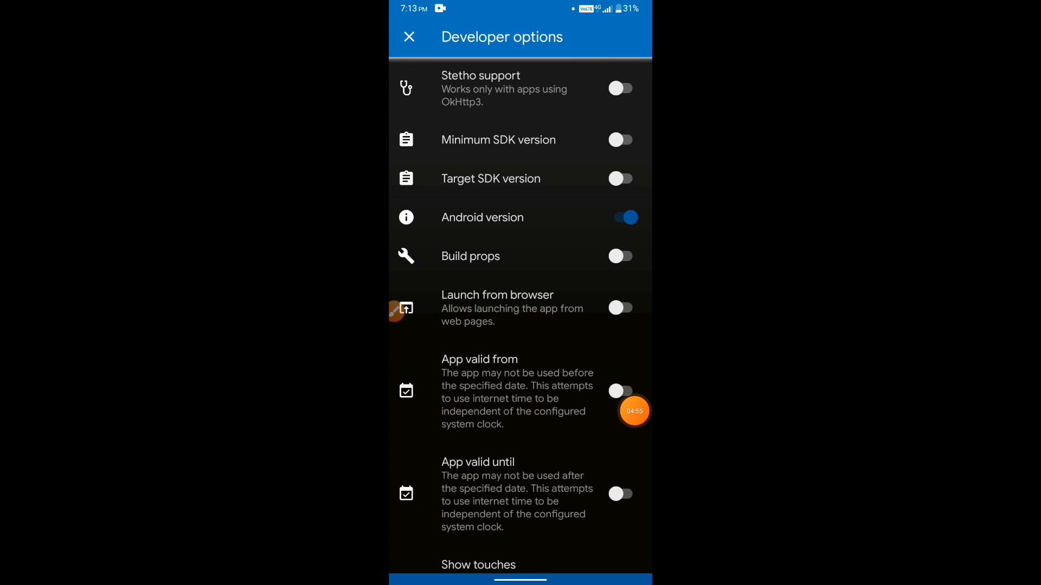
{"action": "mouse_move", "coordinate": [451, 52]}
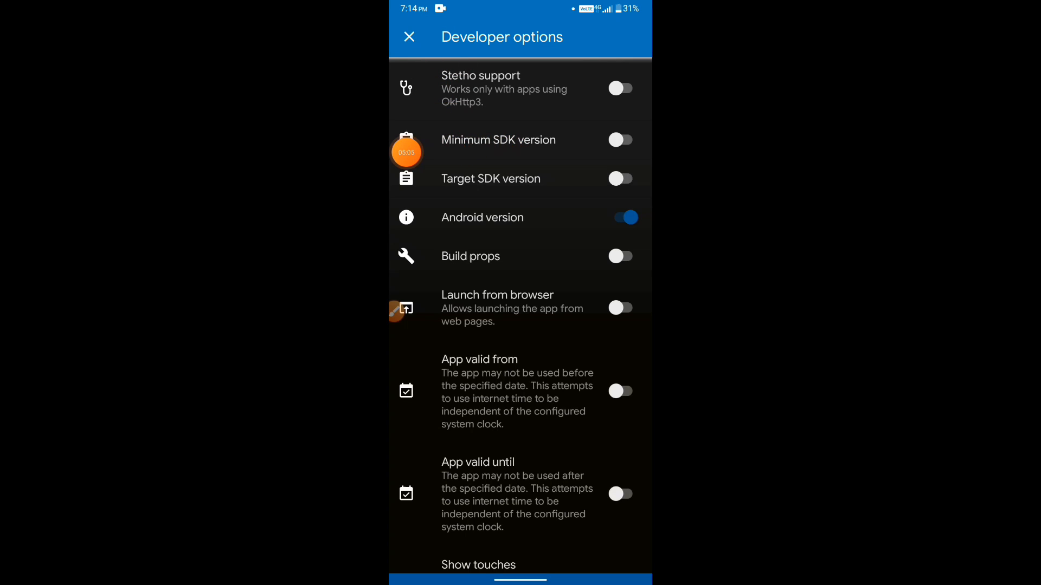
Close Developer options and open Cloning options, with cloning mode at default.
{"action": "left_click", "coordinate": [409, 36]}
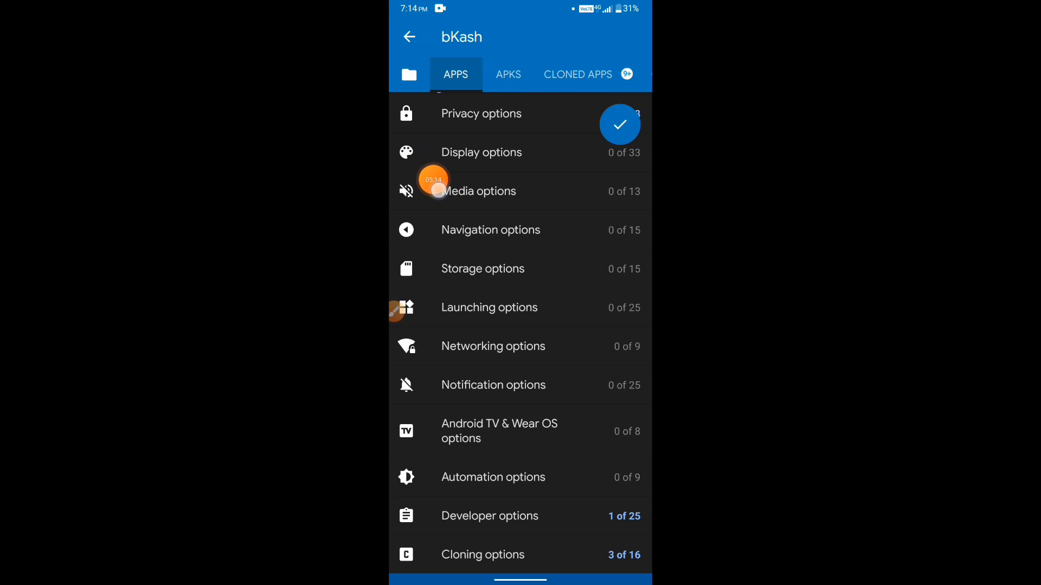
{"action": "mouse_move", "coordinate": [481, 554]}
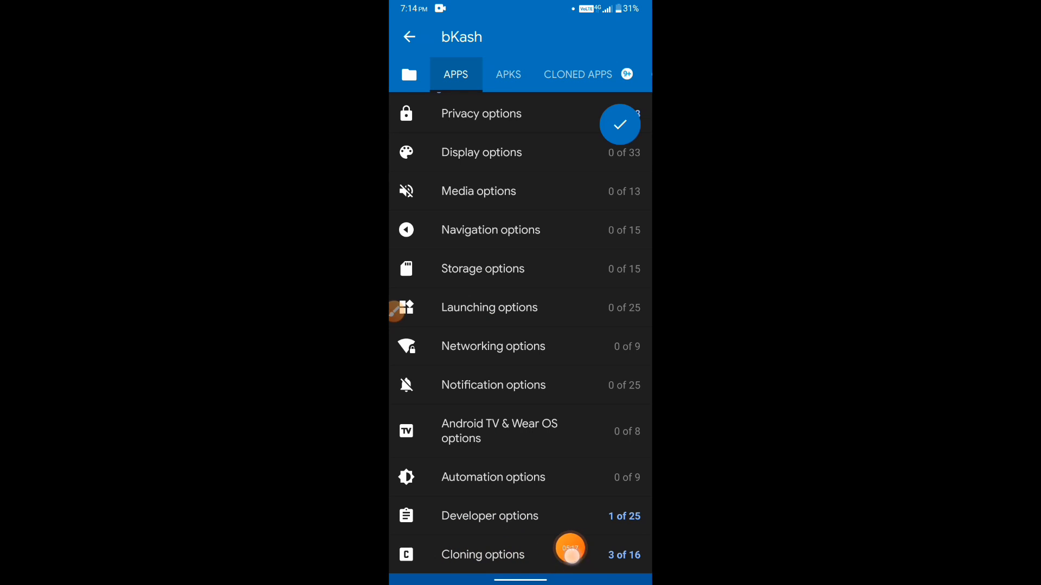
{"action": "left_click", "coordinate": [483, 554]}
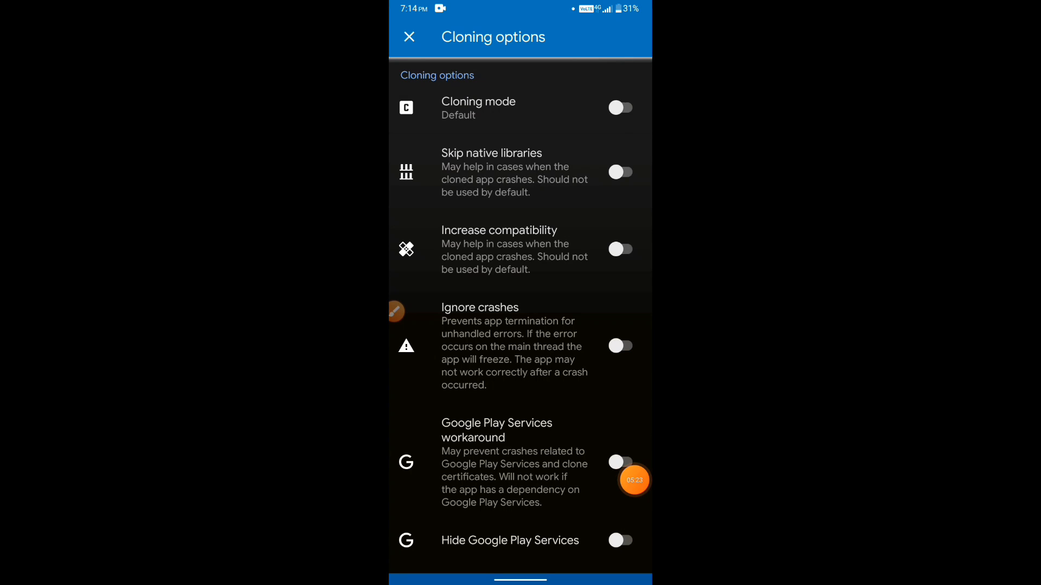
Enable Skip native libraries, Ignore crashes and Safe mode in bKash's cloning options.
{"action": "left_click", "coordinate": [633, 480]}
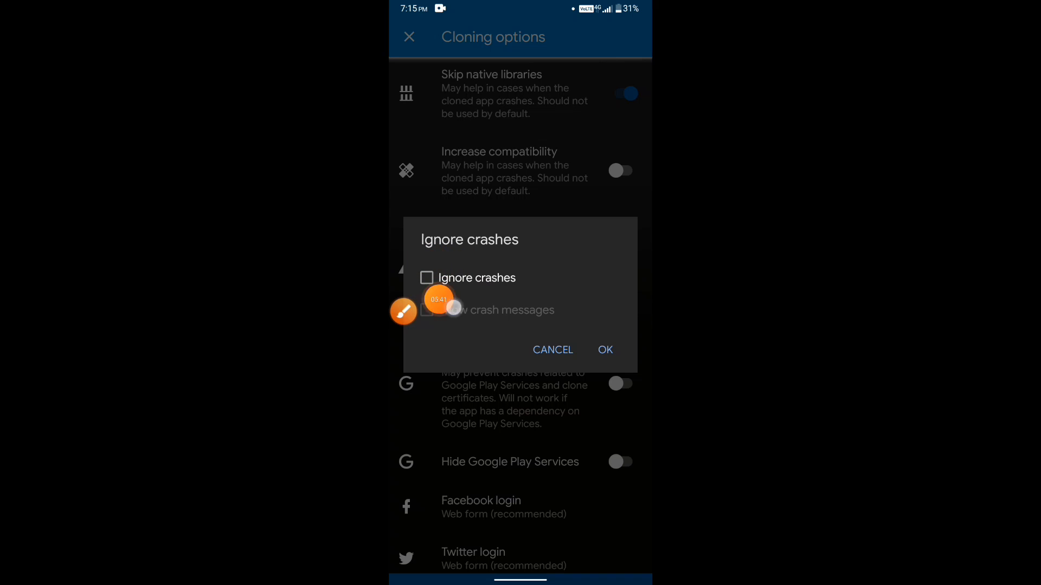
{"action": "left_click", "coordinate": [427, 278]}
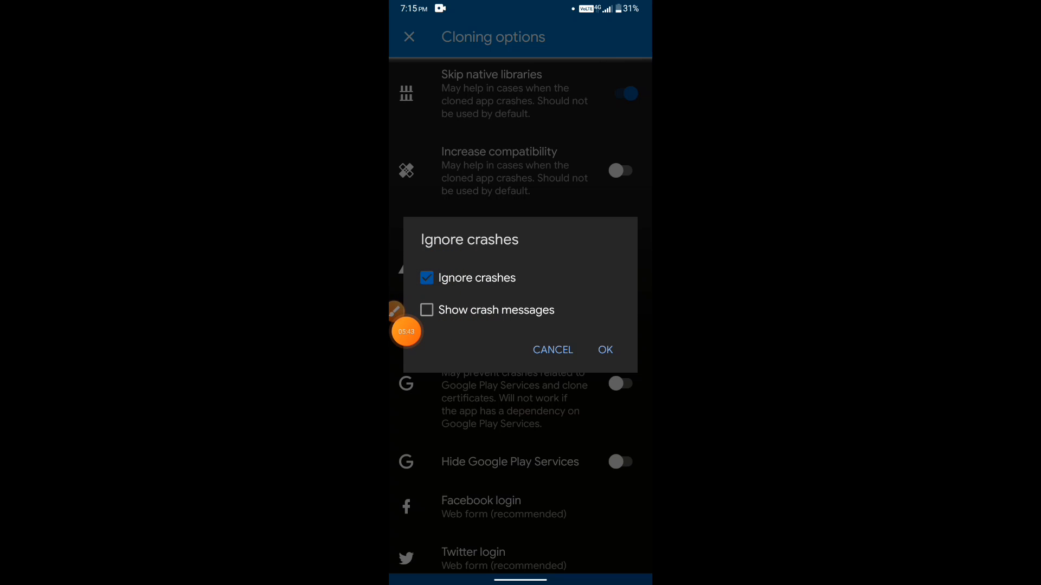
{"action": "left_click", "coordinate": [603, 349]}
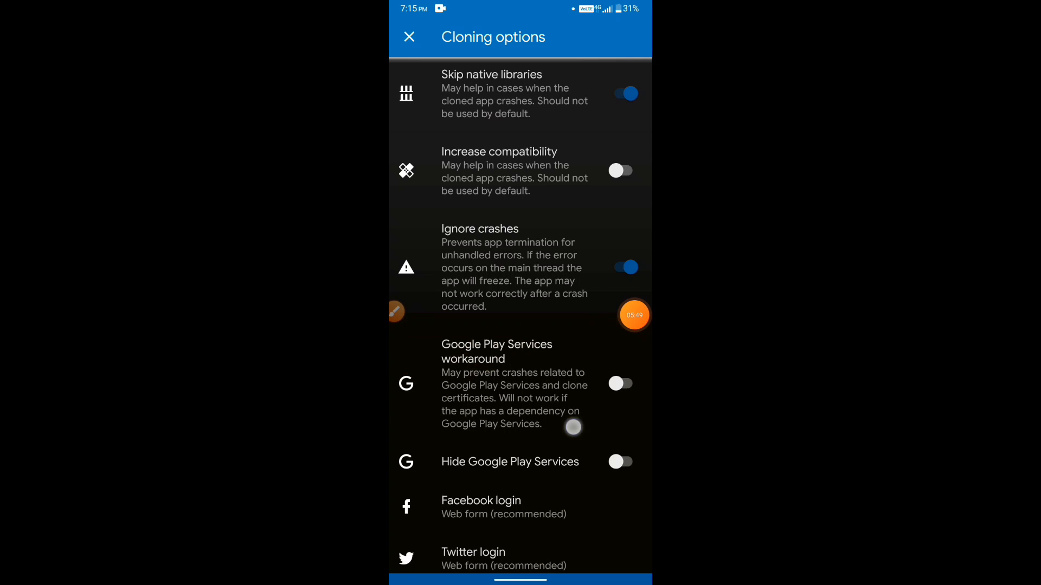
{"action": "scroll", "scroll_direction": "down", "scroll_amount": 3}
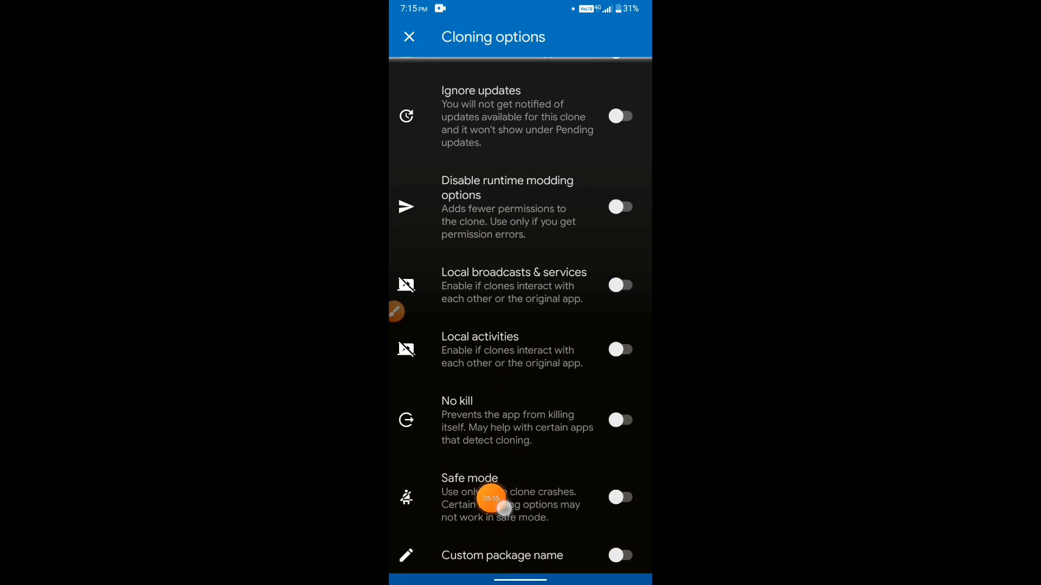
{"action": "left_click", "coordinate": [621, 497]}
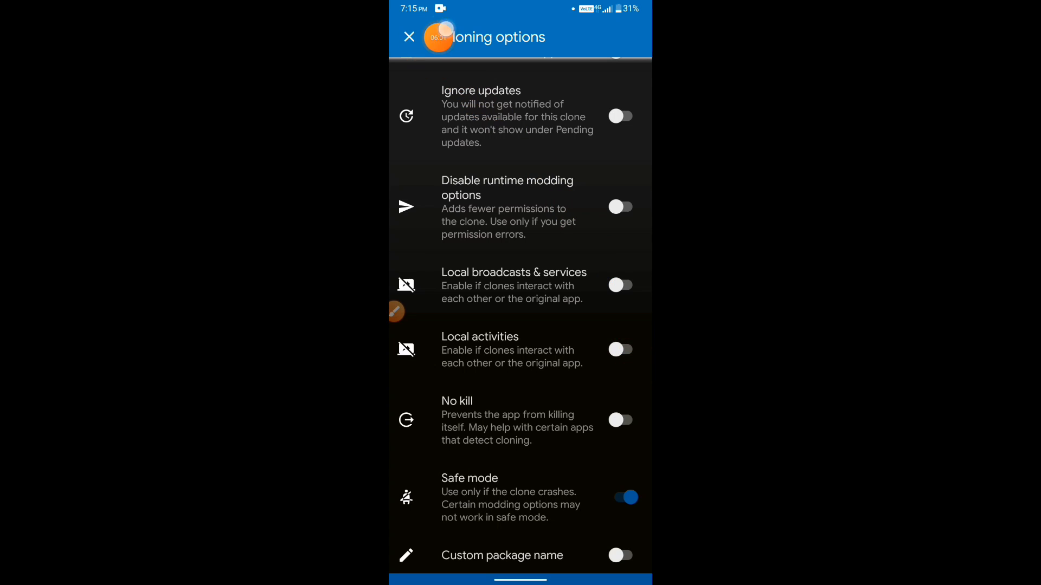
{"action": "left_click", "coordinate": [409, 37]}
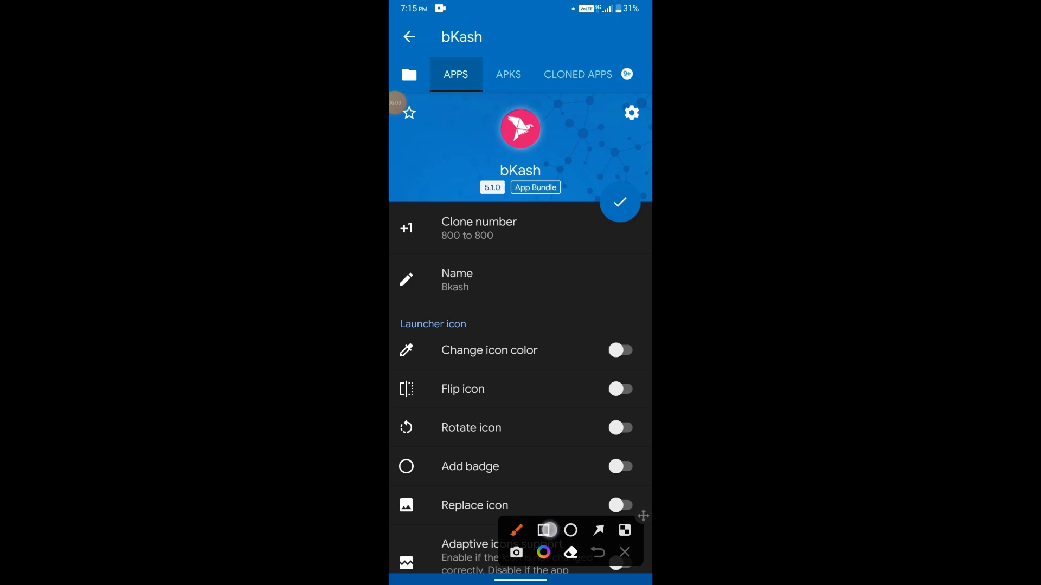
Accept the cloning warning and clone bKash as a safe update to 5.1.0.
{"action": "left_click", "coordinate": [543, 529]}
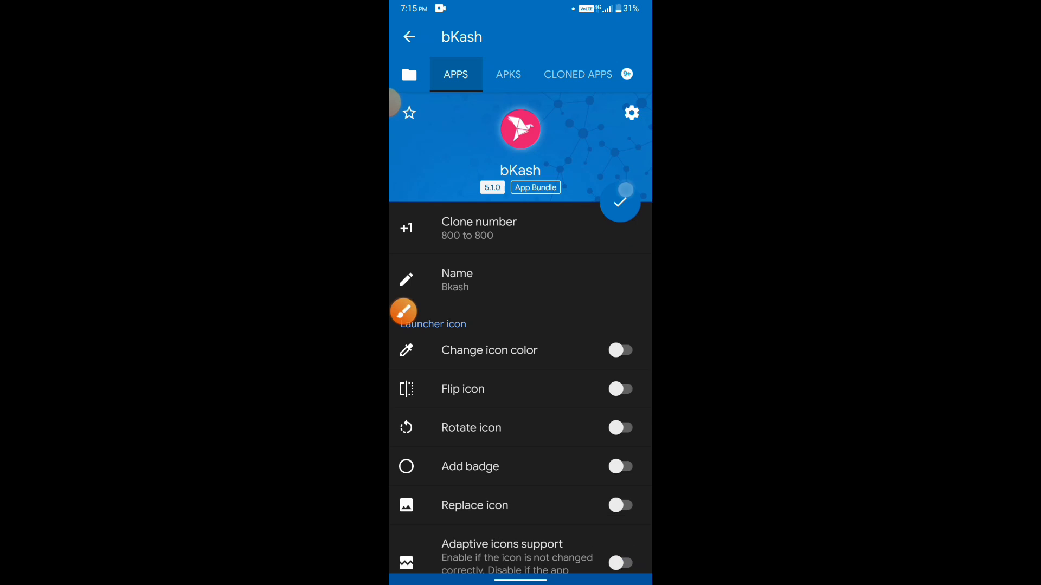
{"action": "left_click", "coordinate": [619, 202]}
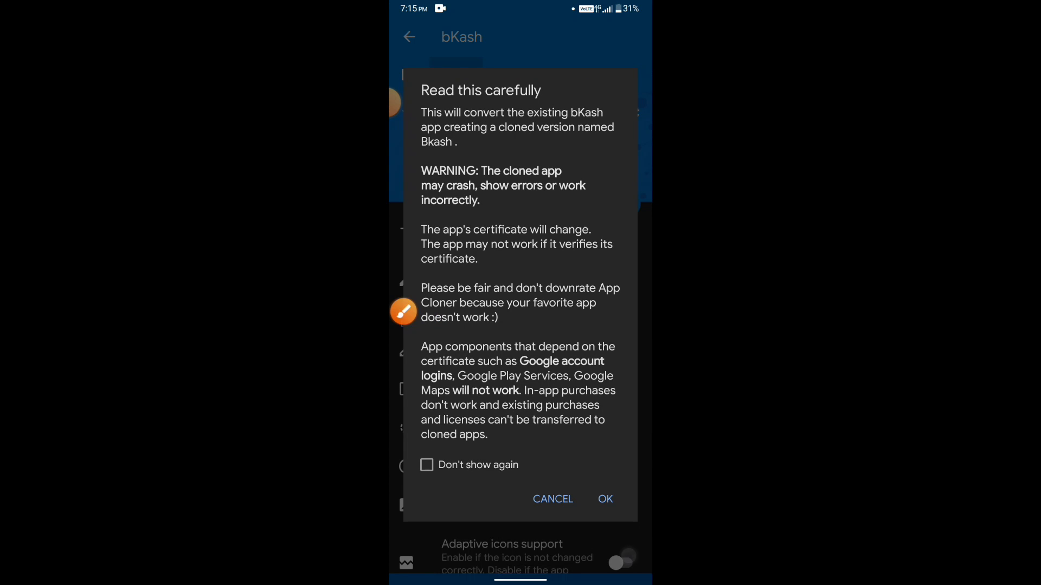
{"action": "left_click", "coordinate": [603, 499]}
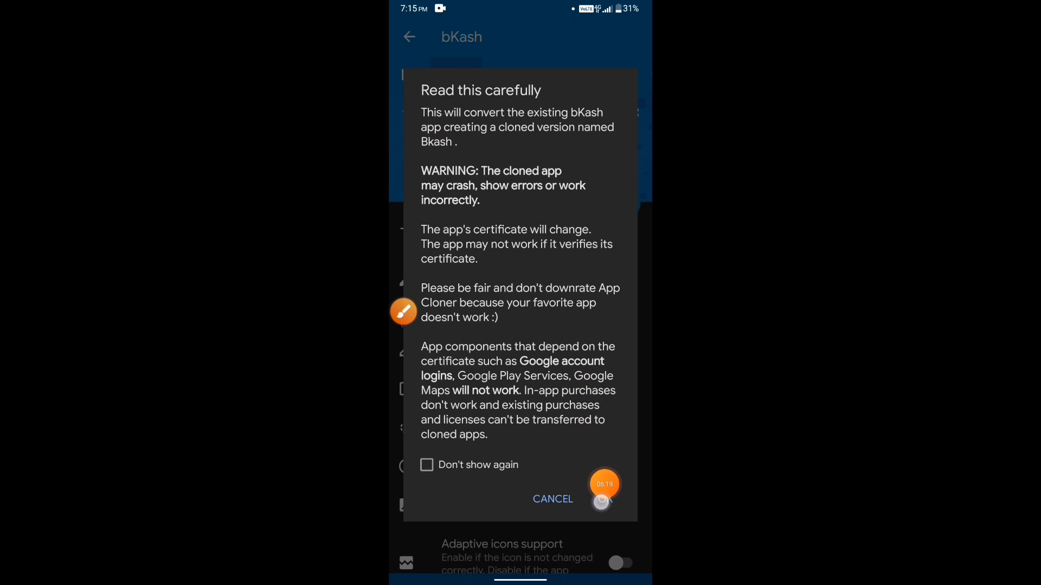
{"action": "left_click", "coordinate": [604, 484]}
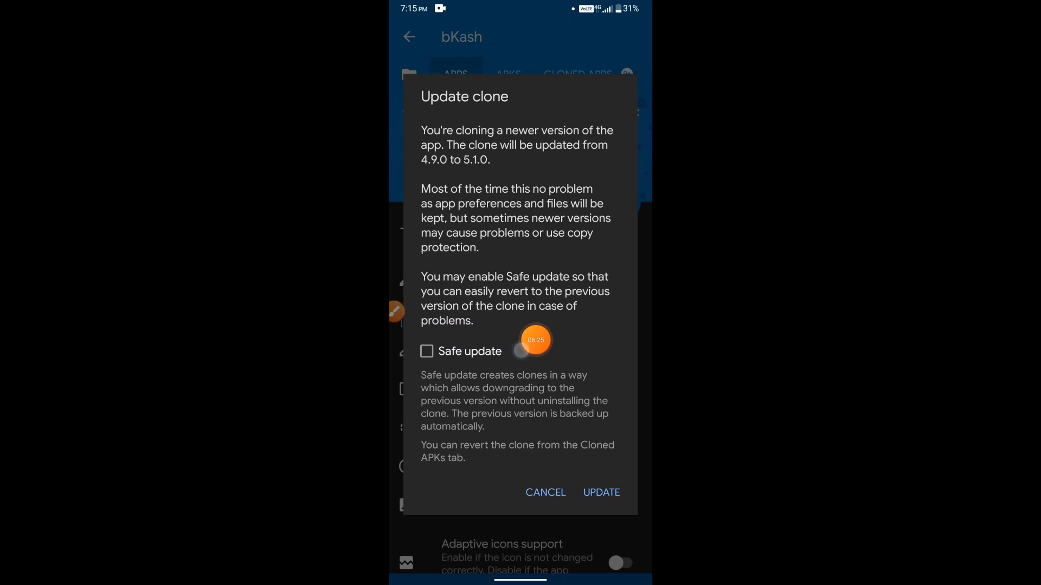
{"action": "left_click", "coordinate": [426, 351]}
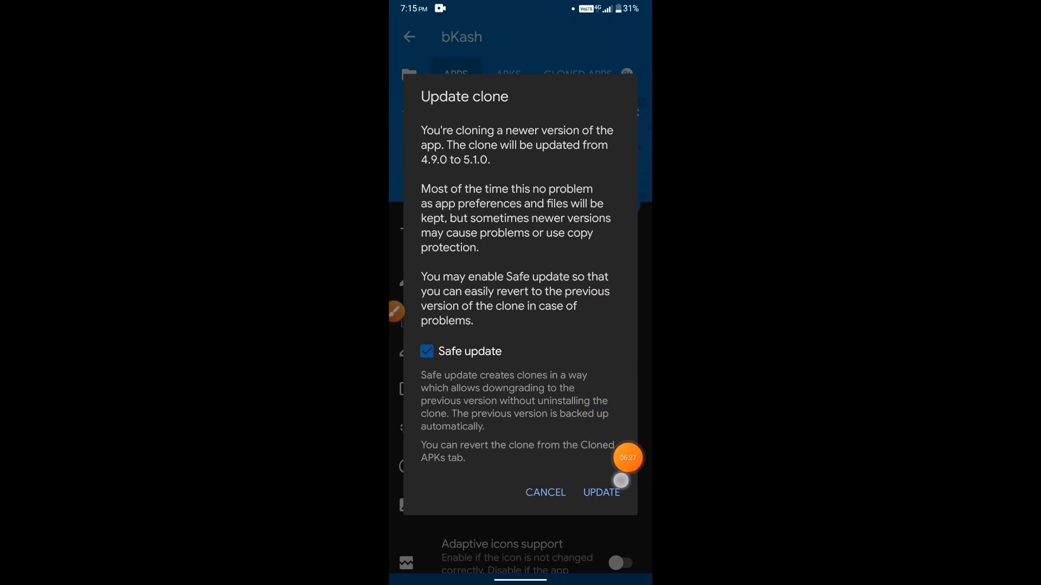
{"action": "left_click", "coordinate": [600, 492]}
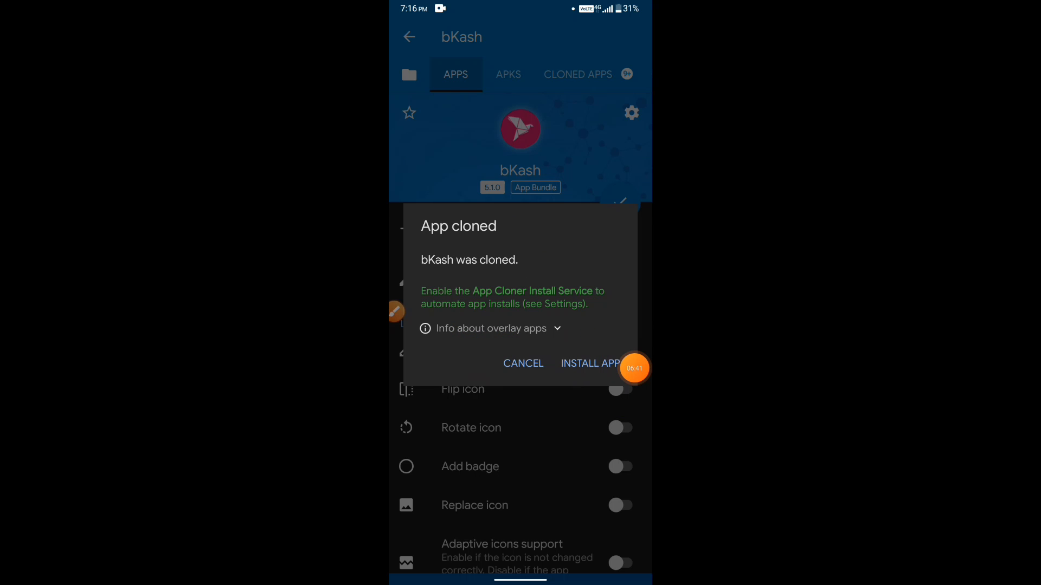
Install the cloned Bkash 800 app, confirming the system prompt, then go home.
{"action": "left_click", "coordinate": [523, 363]}
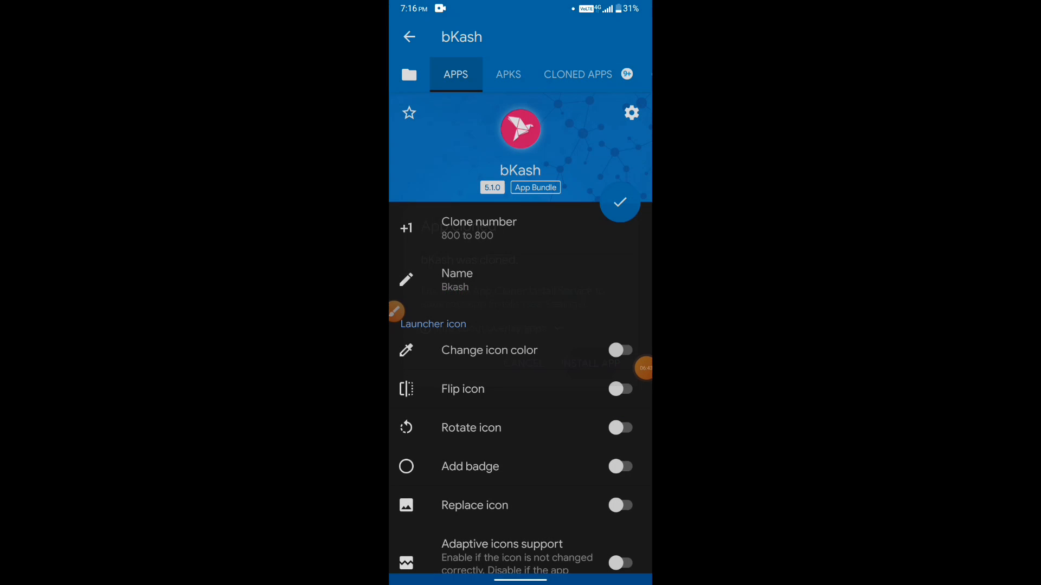
{"action": "left_click", "coordinate": [619, 202]}
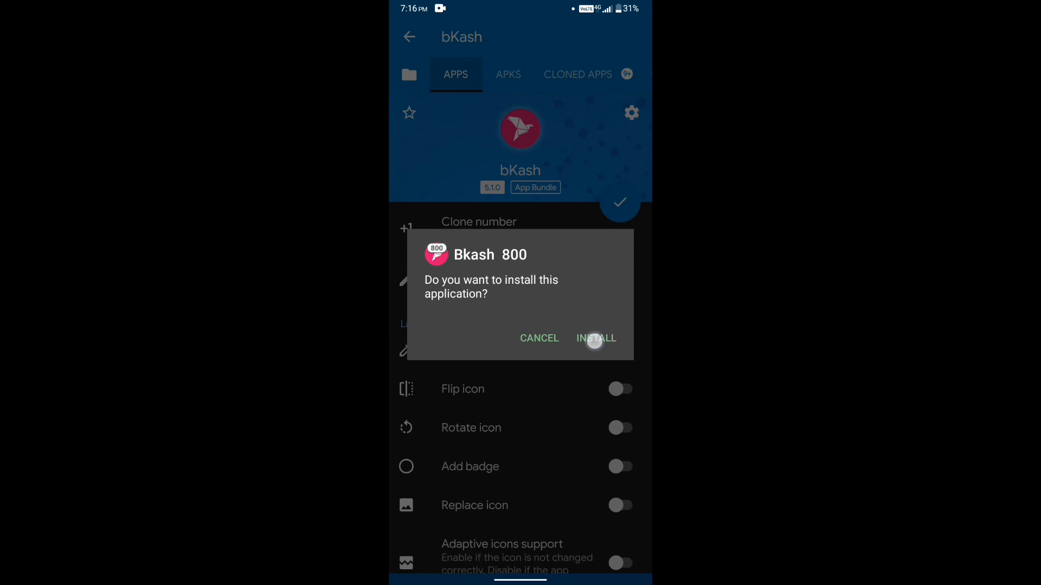
{"action": "left_click", "coordinate": [595, 337]}
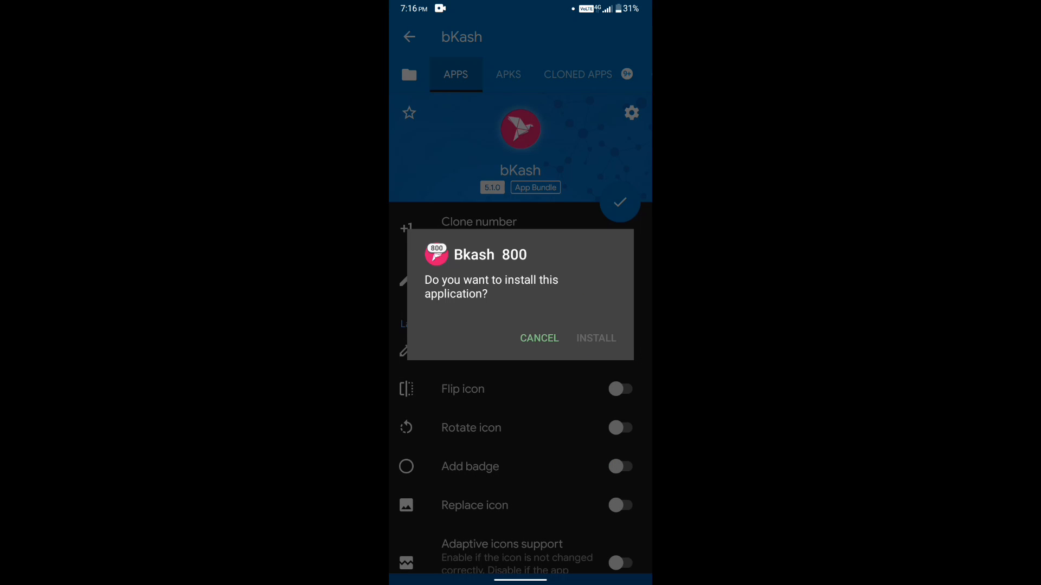
{"action": "left_click", "coordinate": [594, 338]}
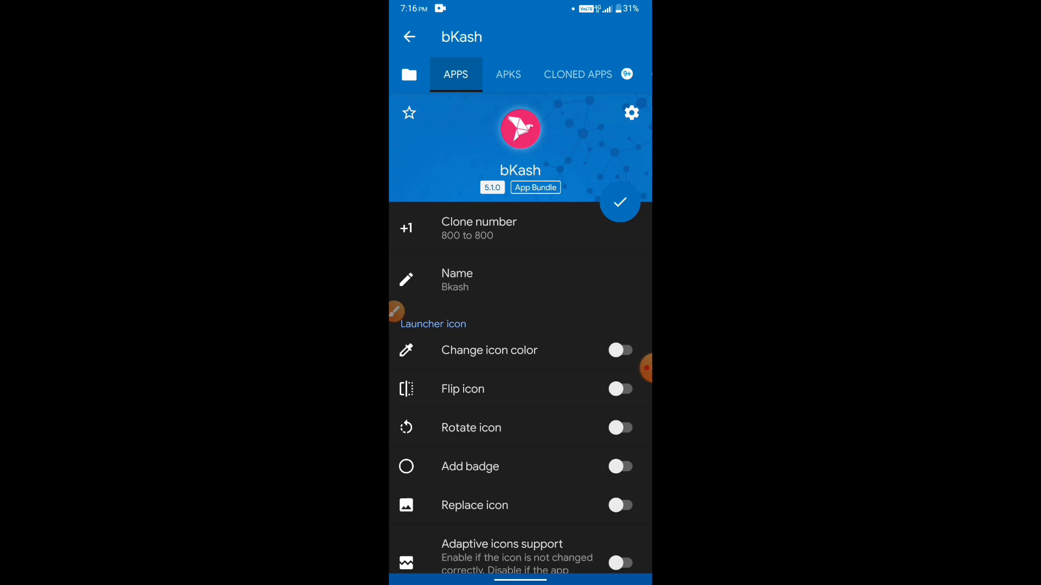
{"action": "left_click", "coordinate": [409, 36]}
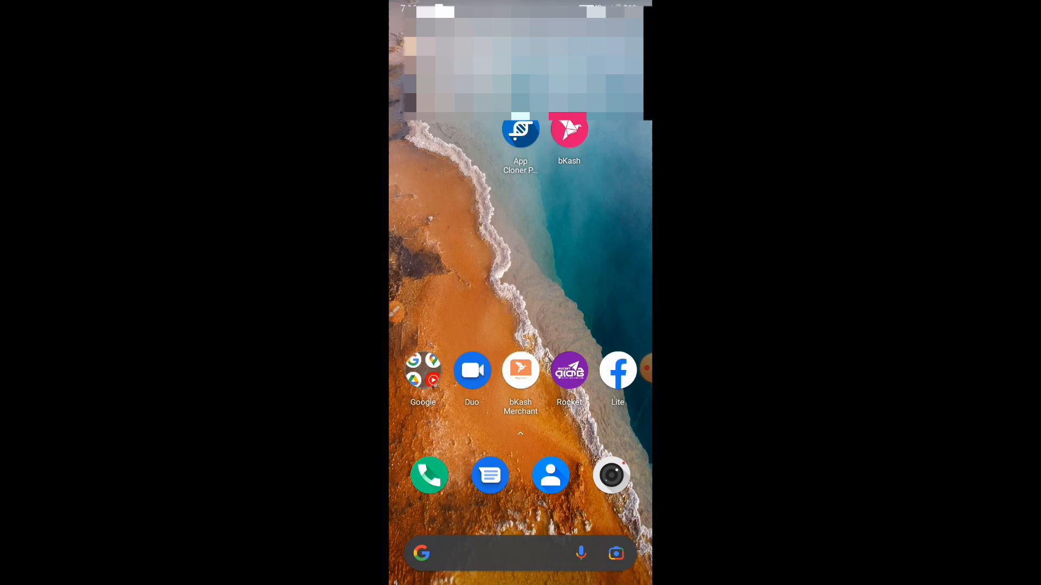
Swipe the home screen and launch the Bkash 800 clone icon.
{"action": "scroll", "scroll_direction": "left", "scroll_amount": 3}
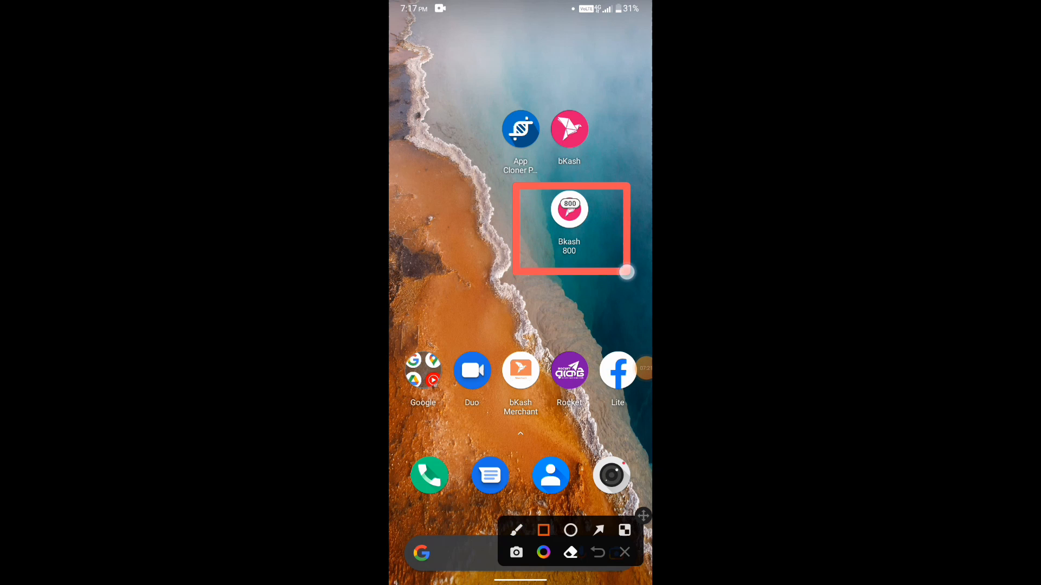
{"action": "left_click", "coordinate": [568, 207]}
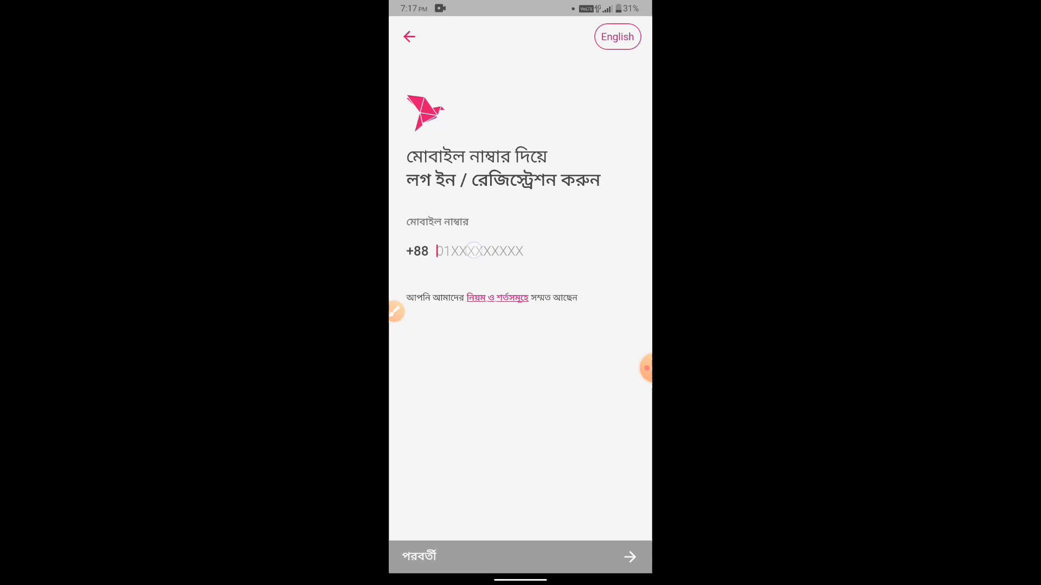
Submit the mobile number, allow SMS code reading, pass name setup, then go home.
{"action": "left_click", "coordinate": [478, 251]}
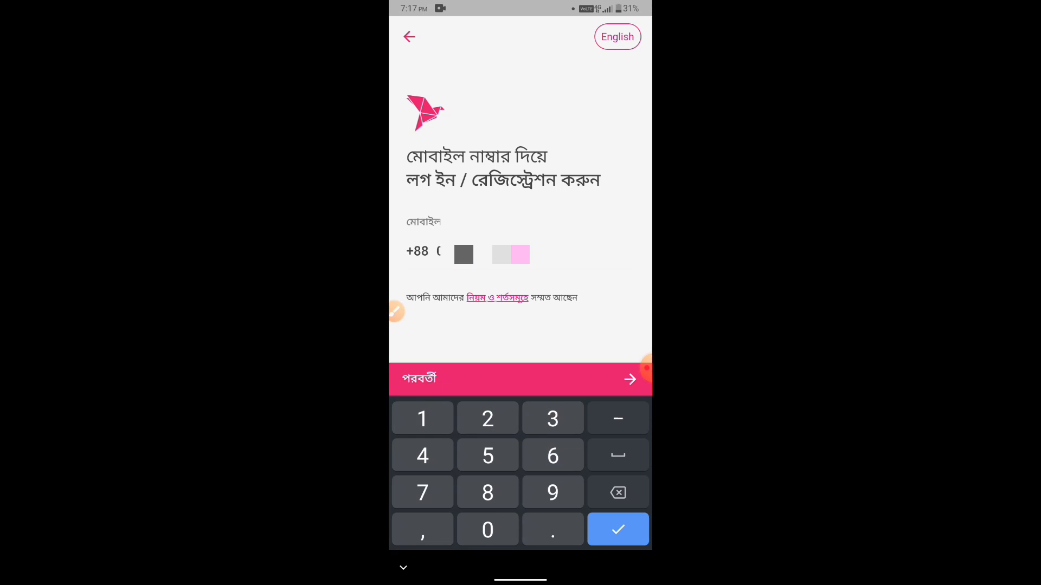
{"action": "left_click", "coordinate": [520, 379]}
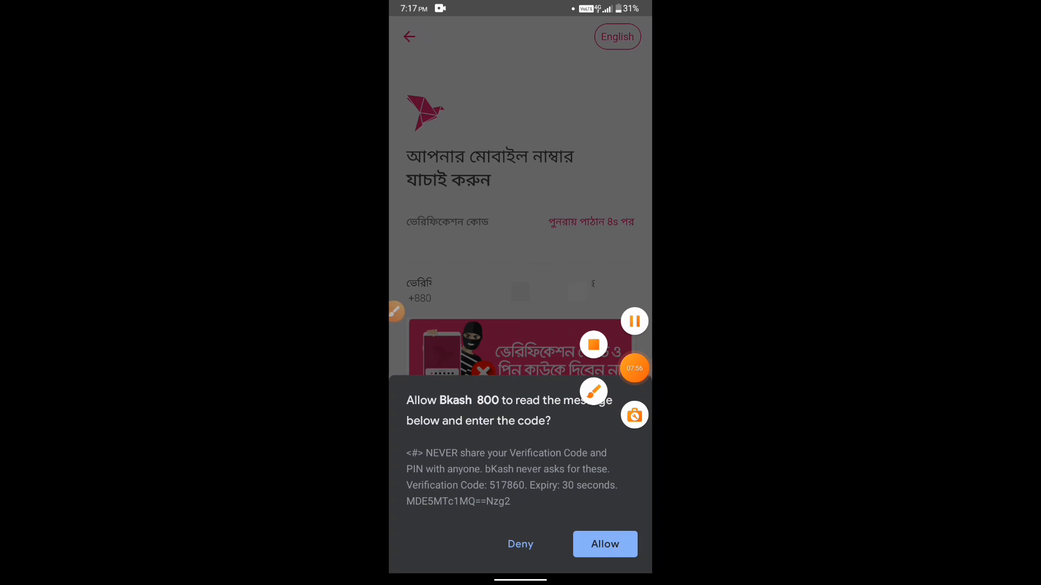
{"action": "left_click", "coordinate": [603, 544]}
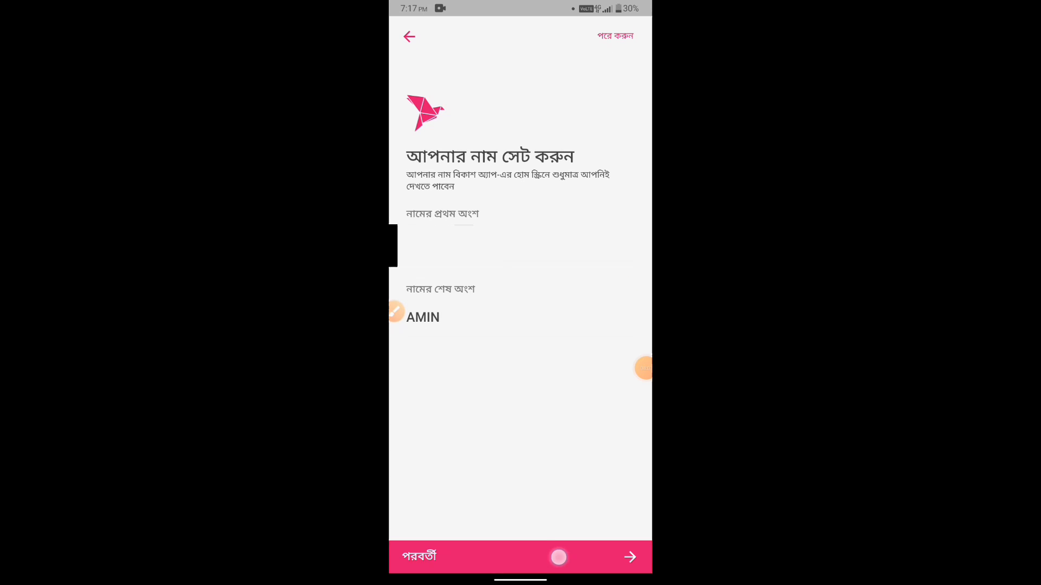
{"action": "left_click", "coordinate": [627, 557]}
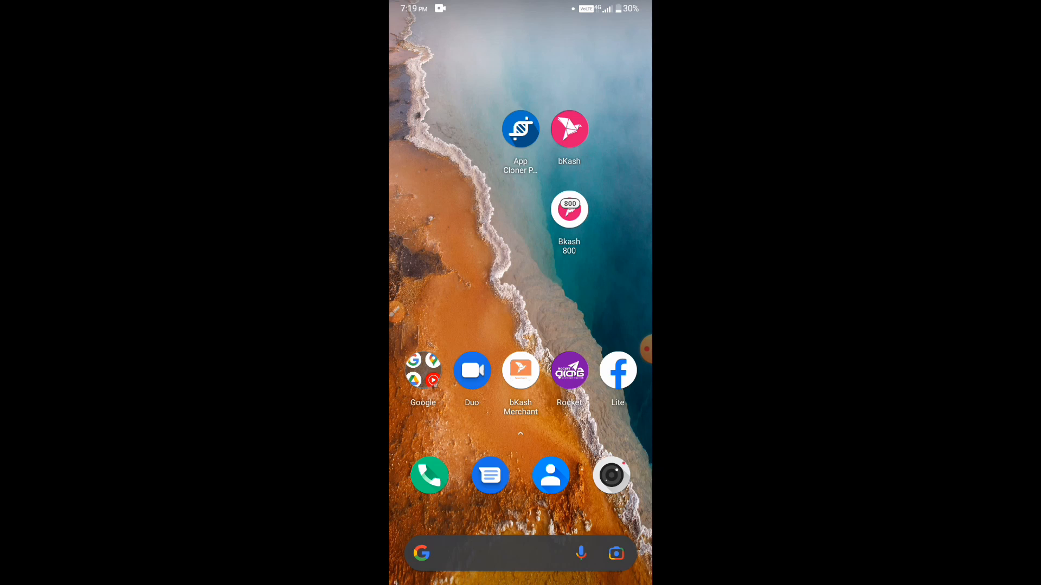
{"action": "left_click", "coordinate": [633, 350]}
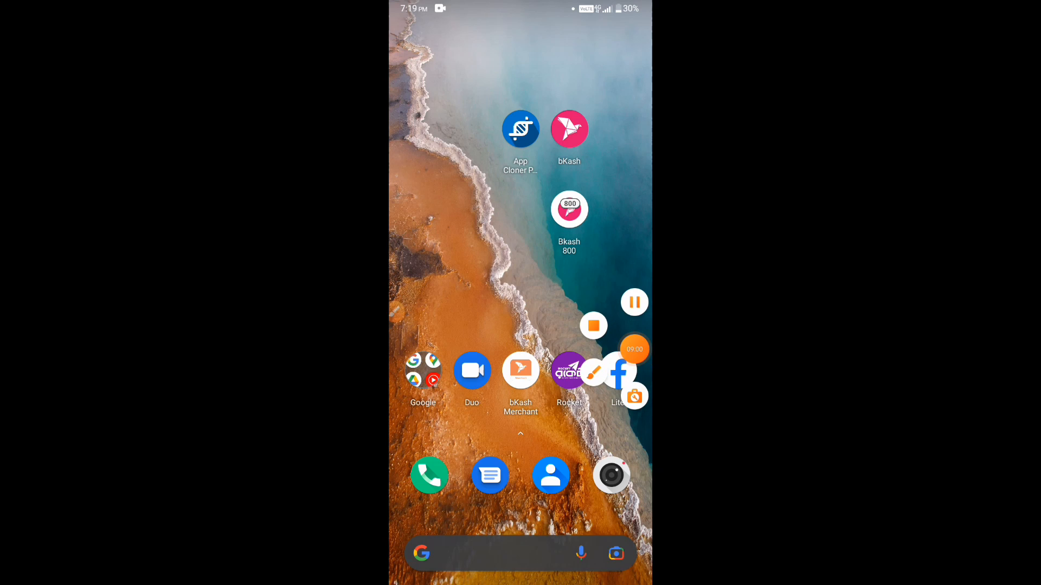